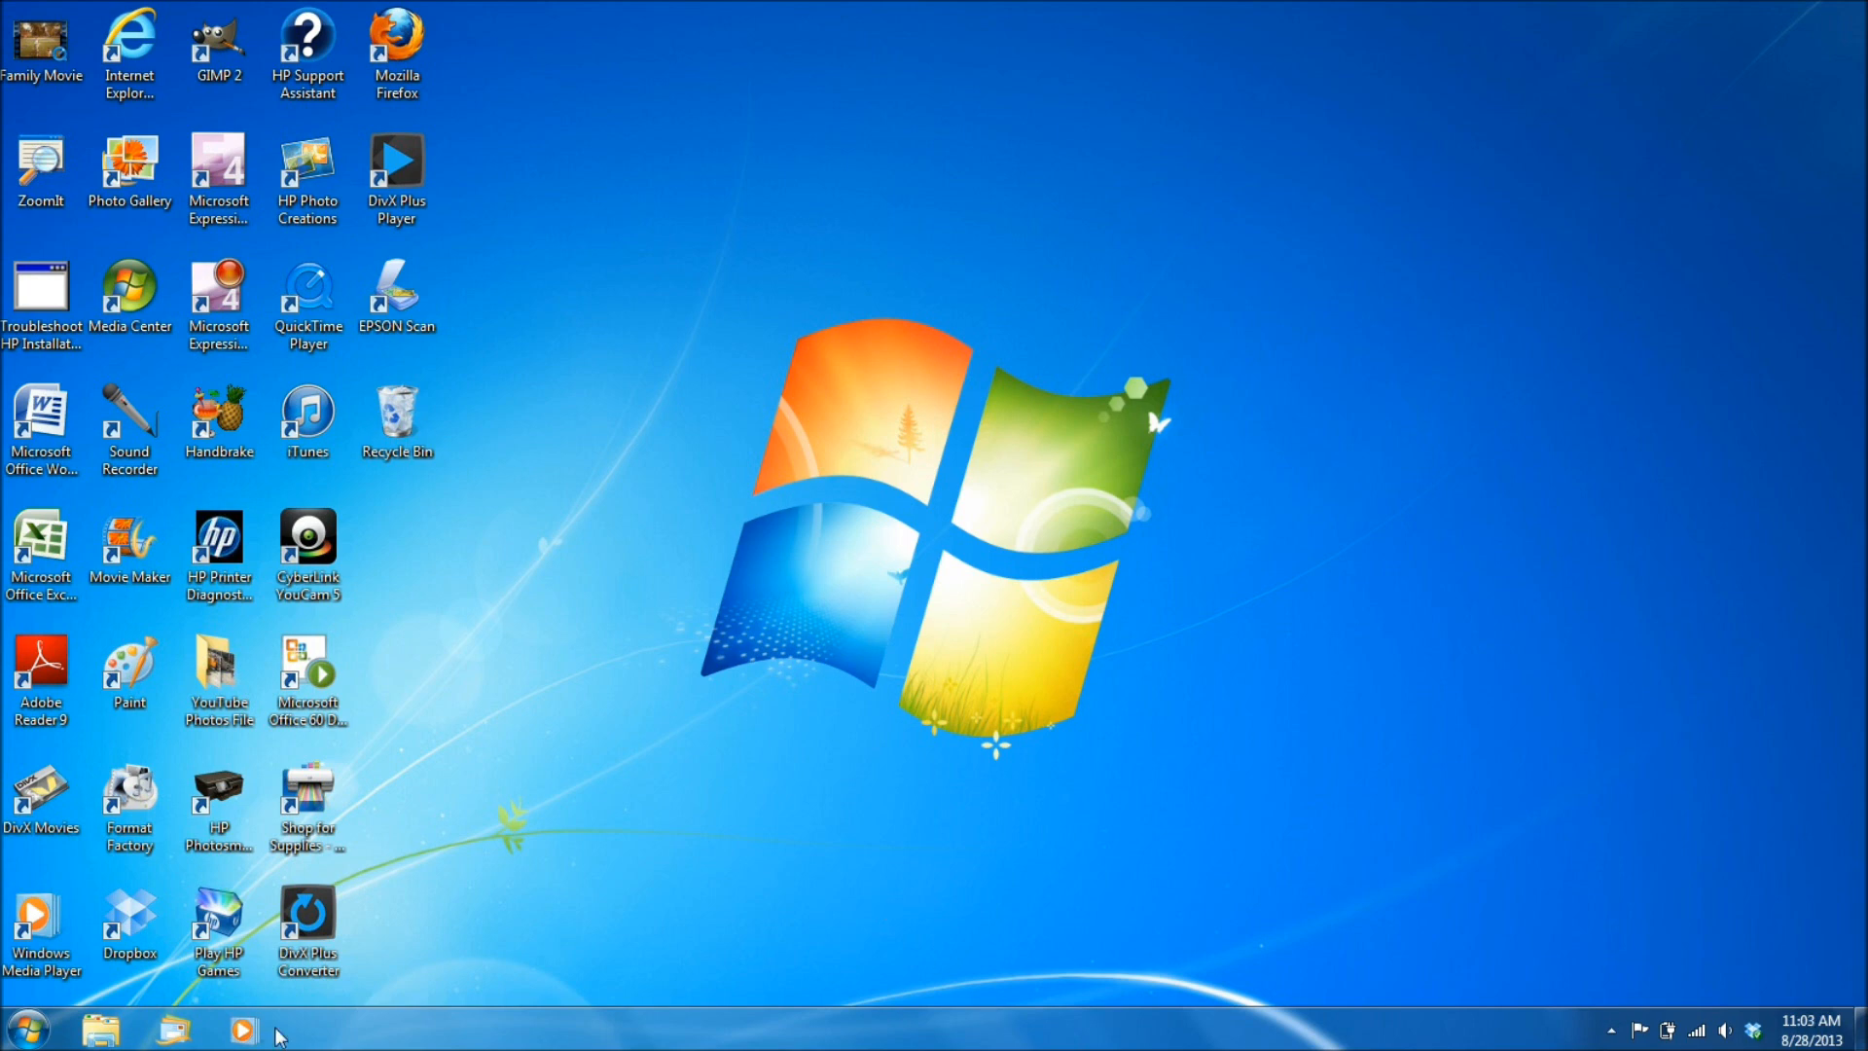
mouse_move(533, 1035)
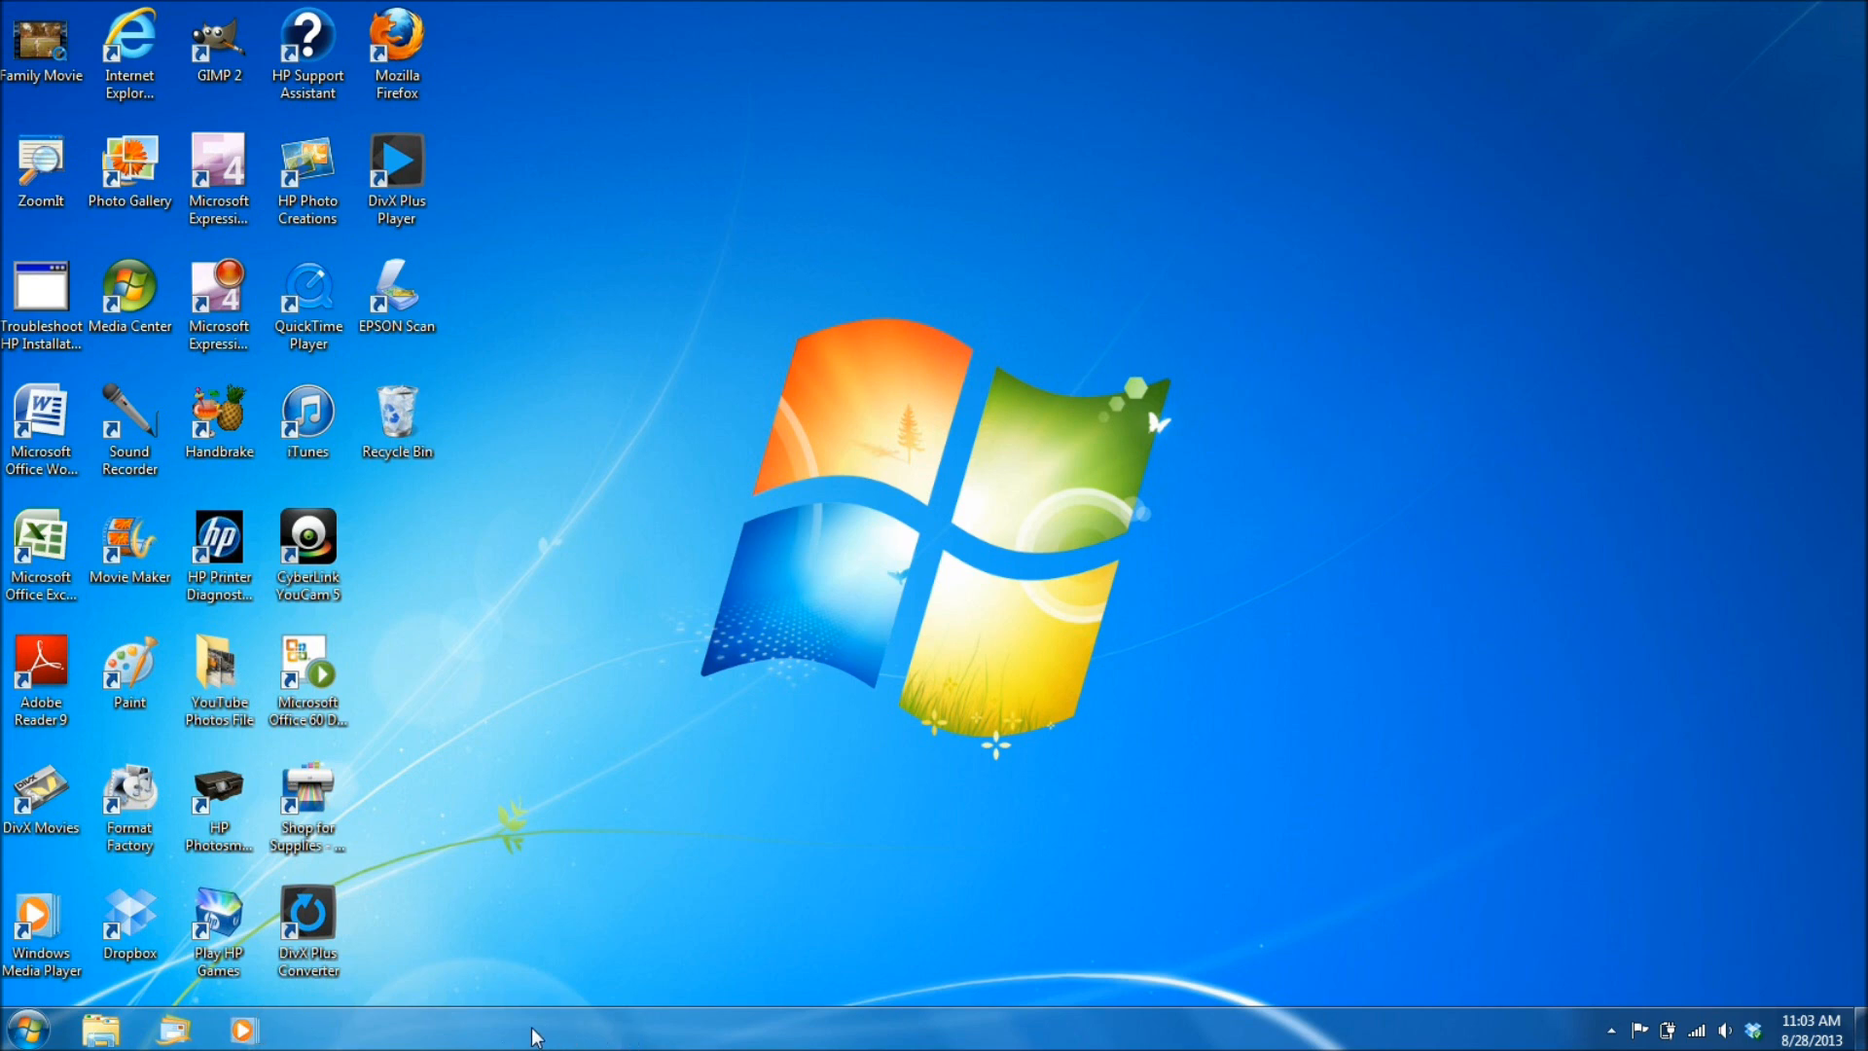
mouse_move(352, 1033)
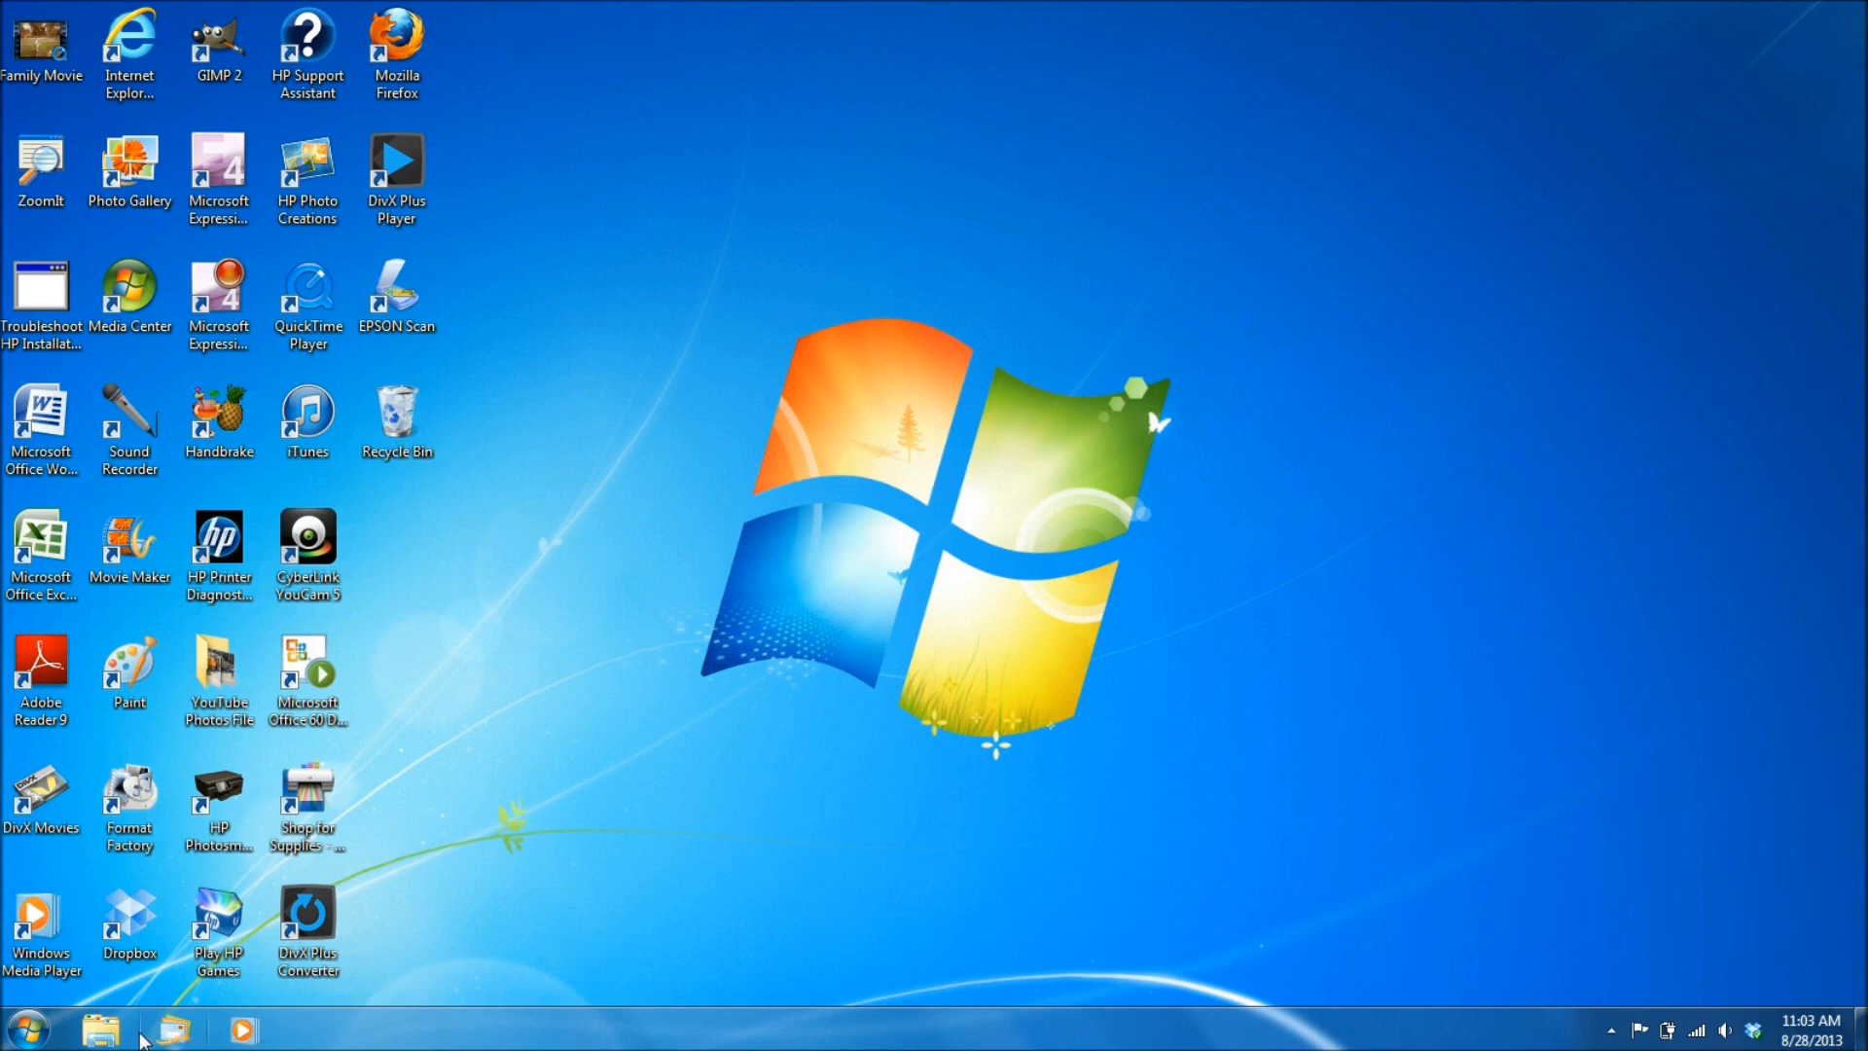
mouse_move(751, 942)
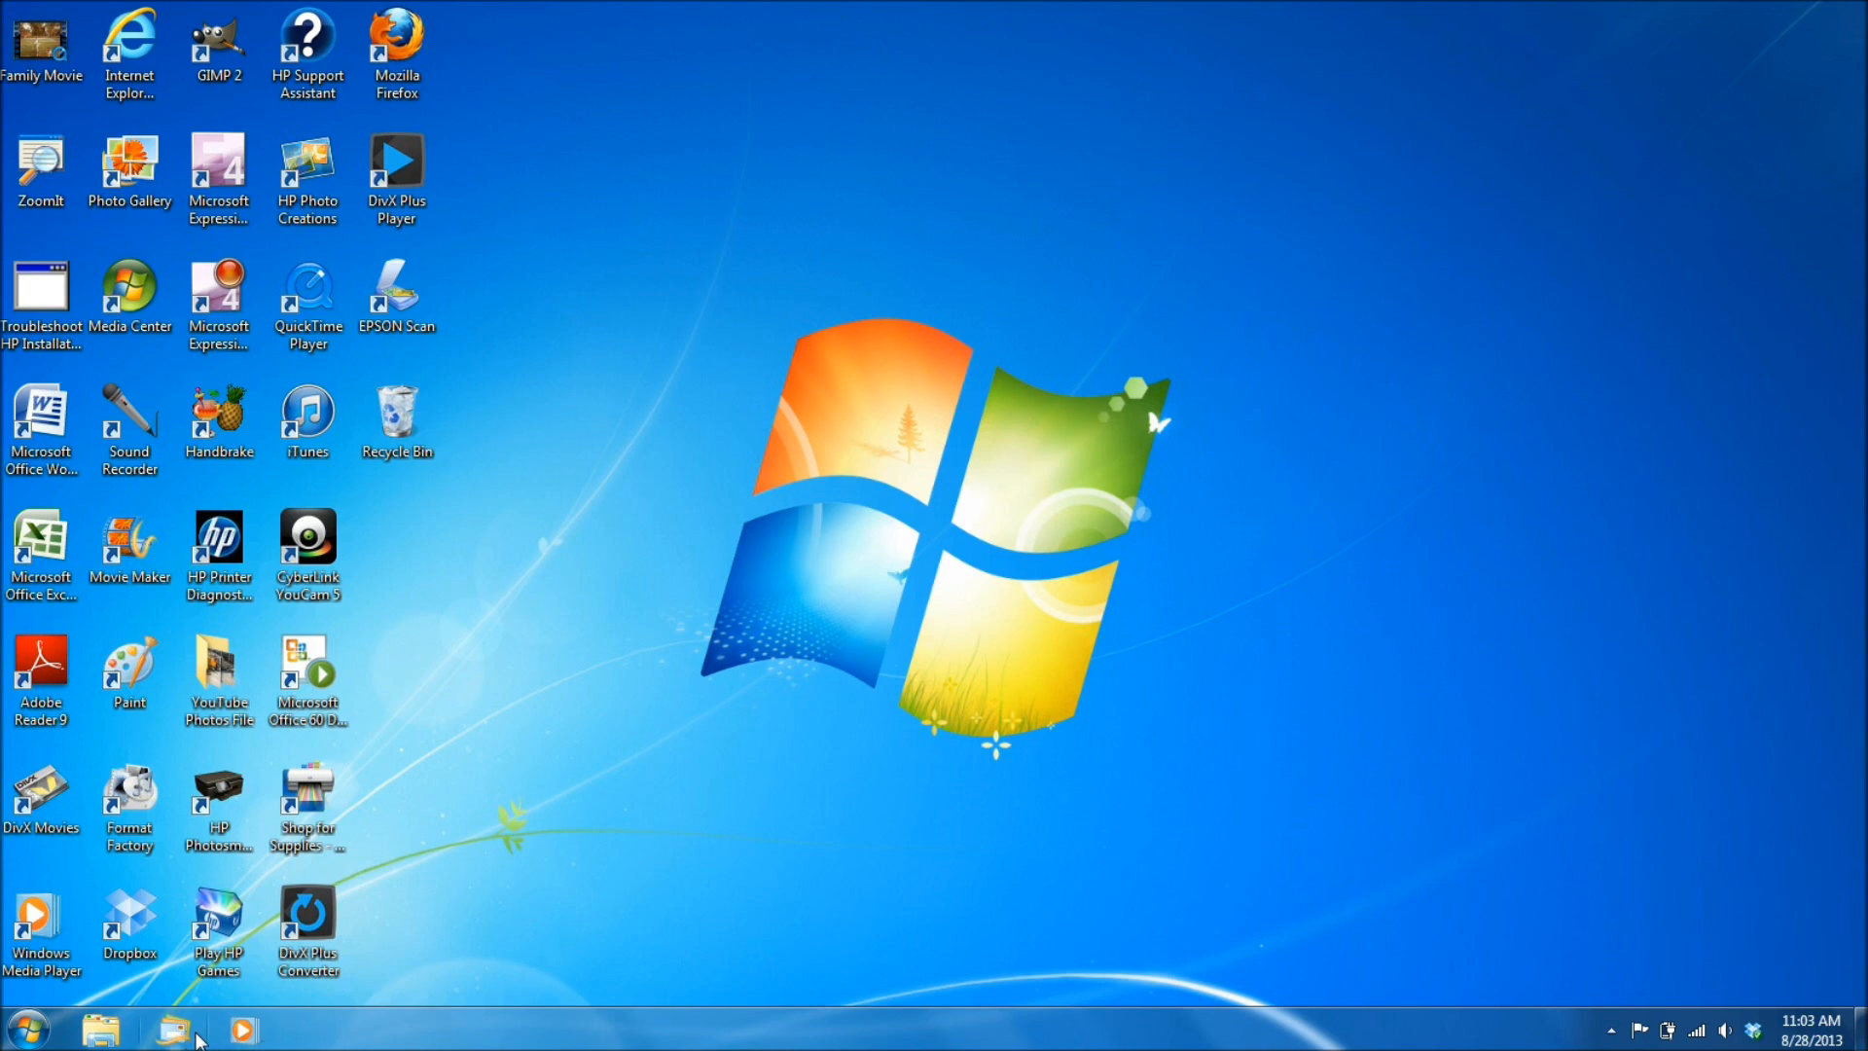
mouse_move(630, 930)
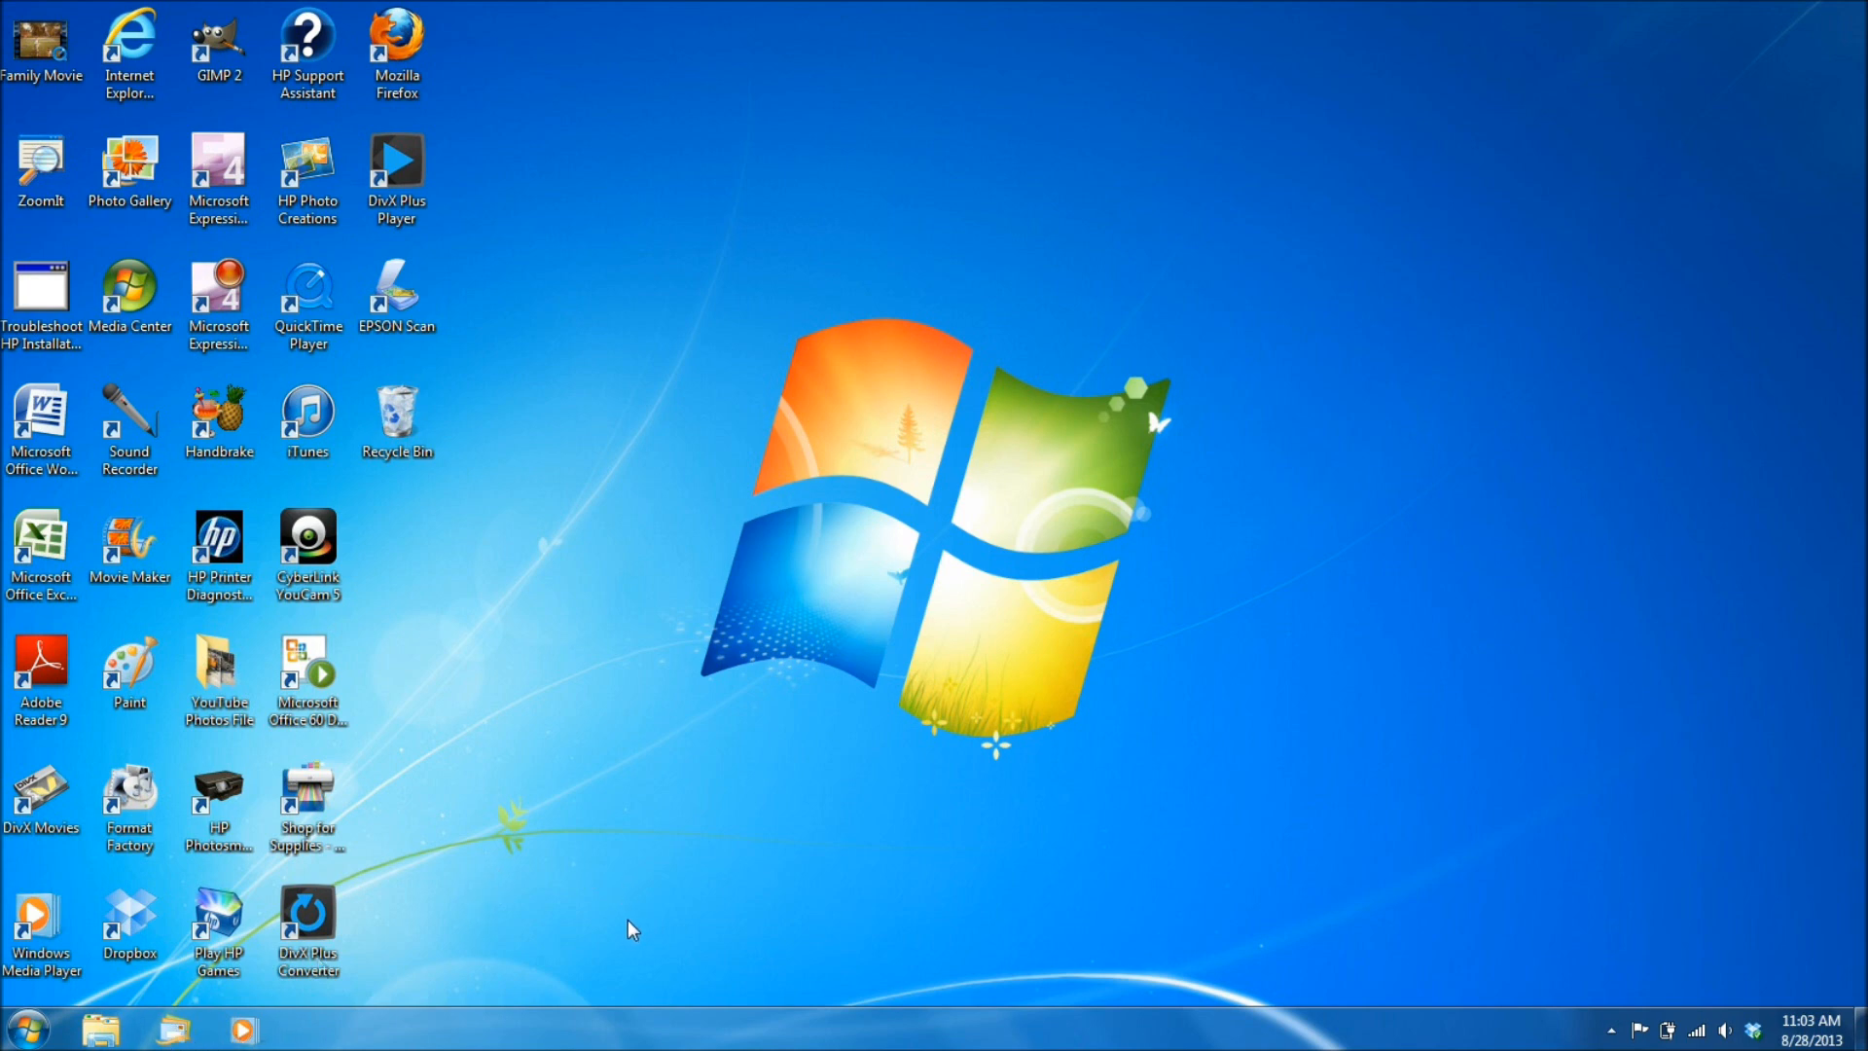
mouse_move(626, 945)
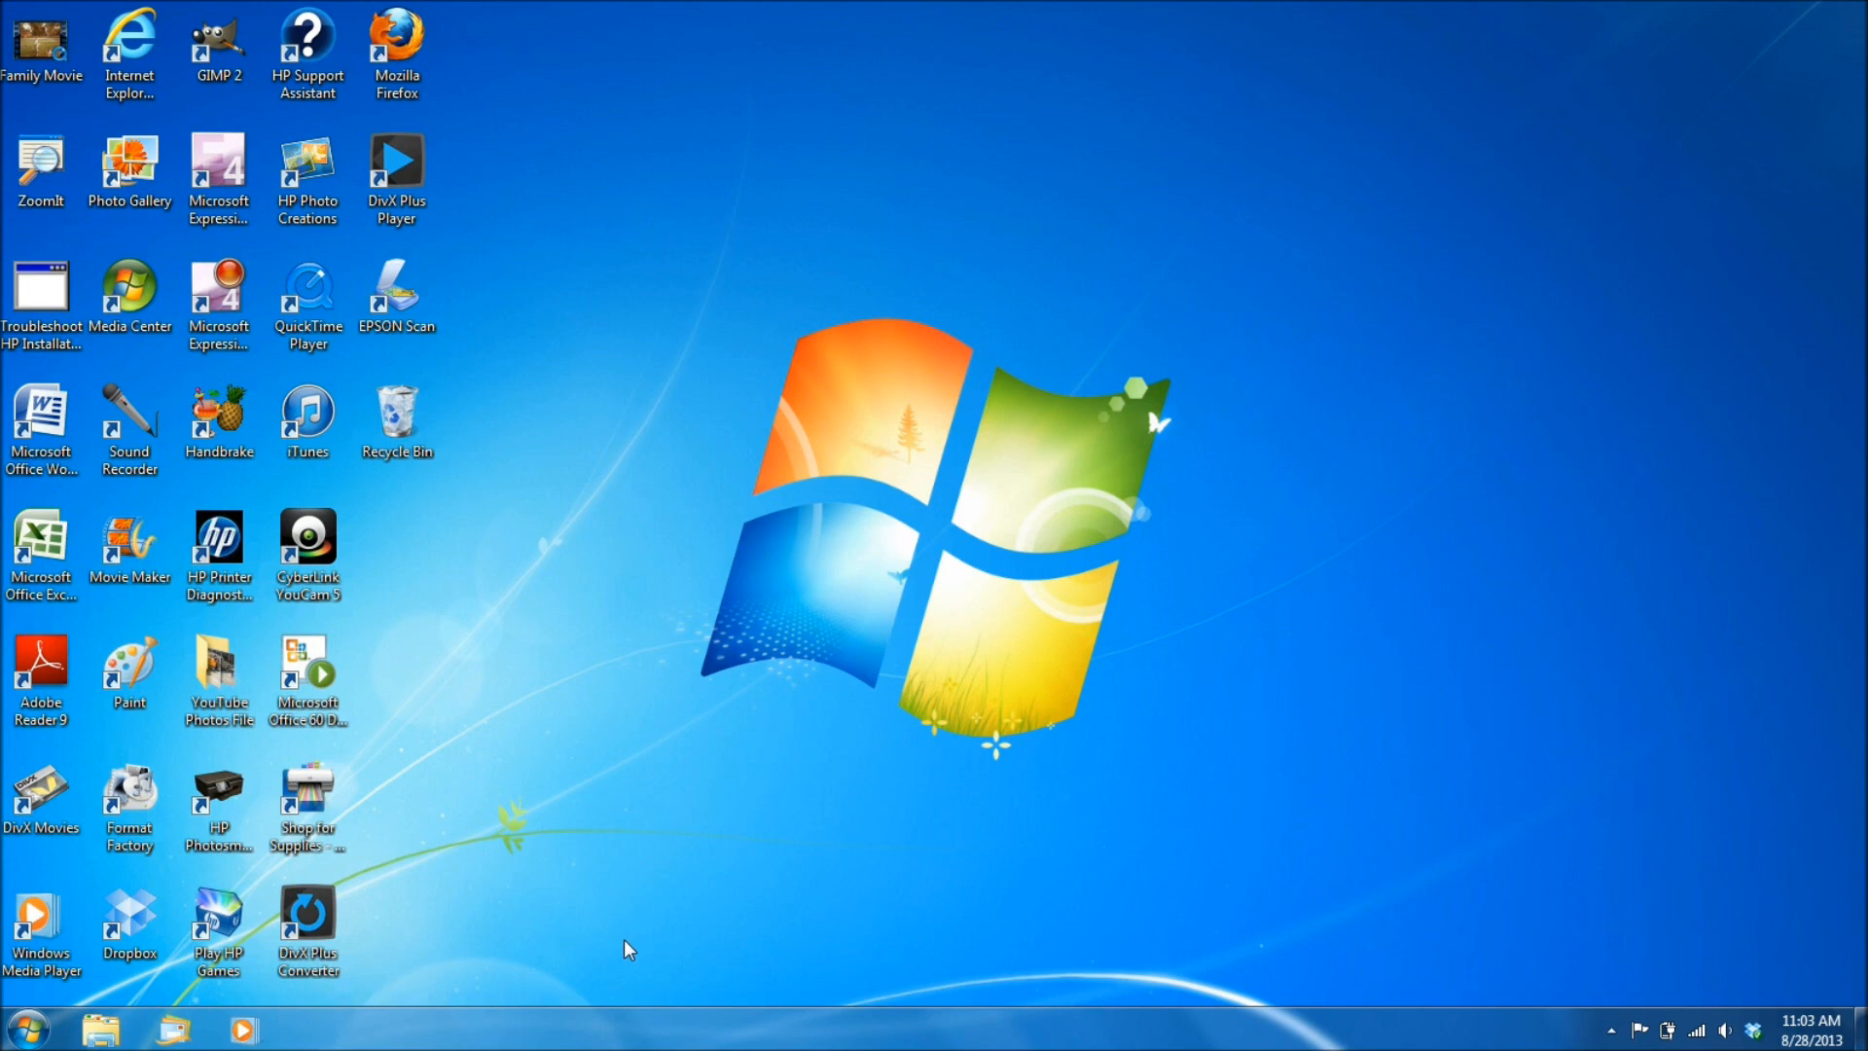
mouse_move(739, 1042)
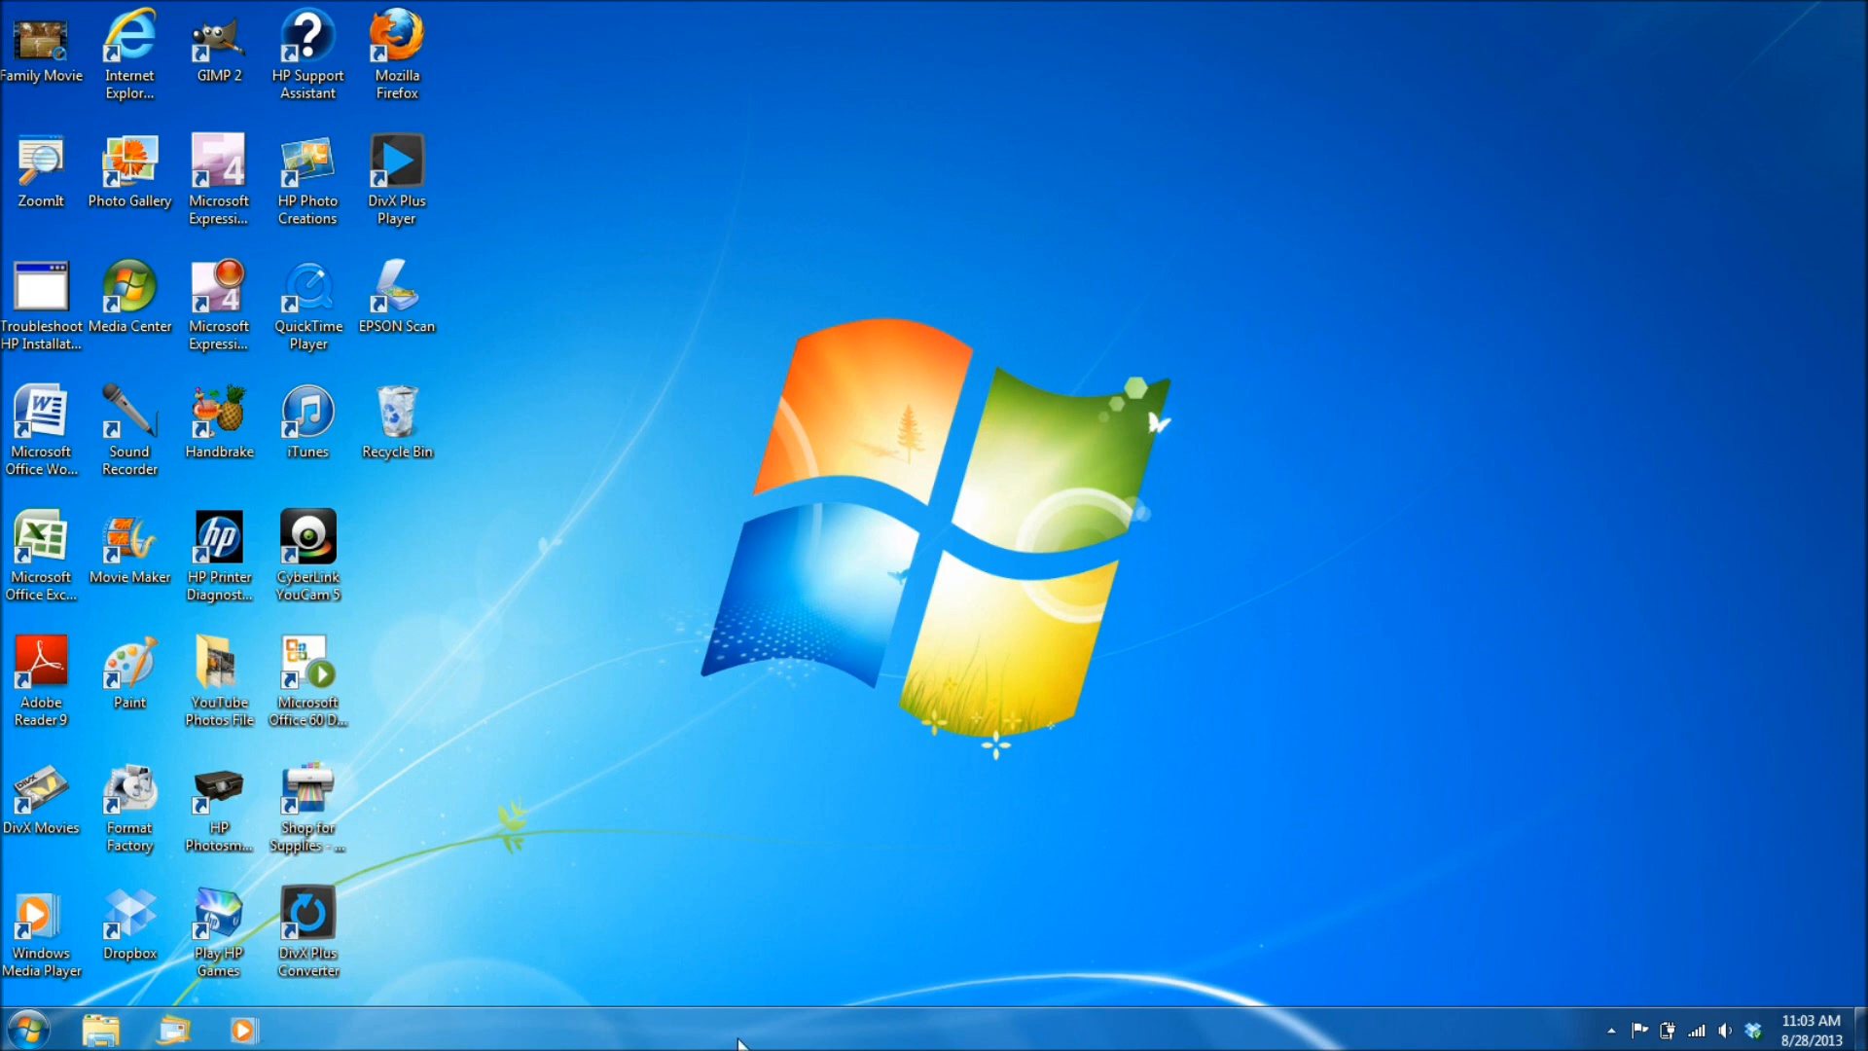
Pin the Internet Explorer desktop icon to the taskbar, launch it, and close the browser window.
click(128, 47)
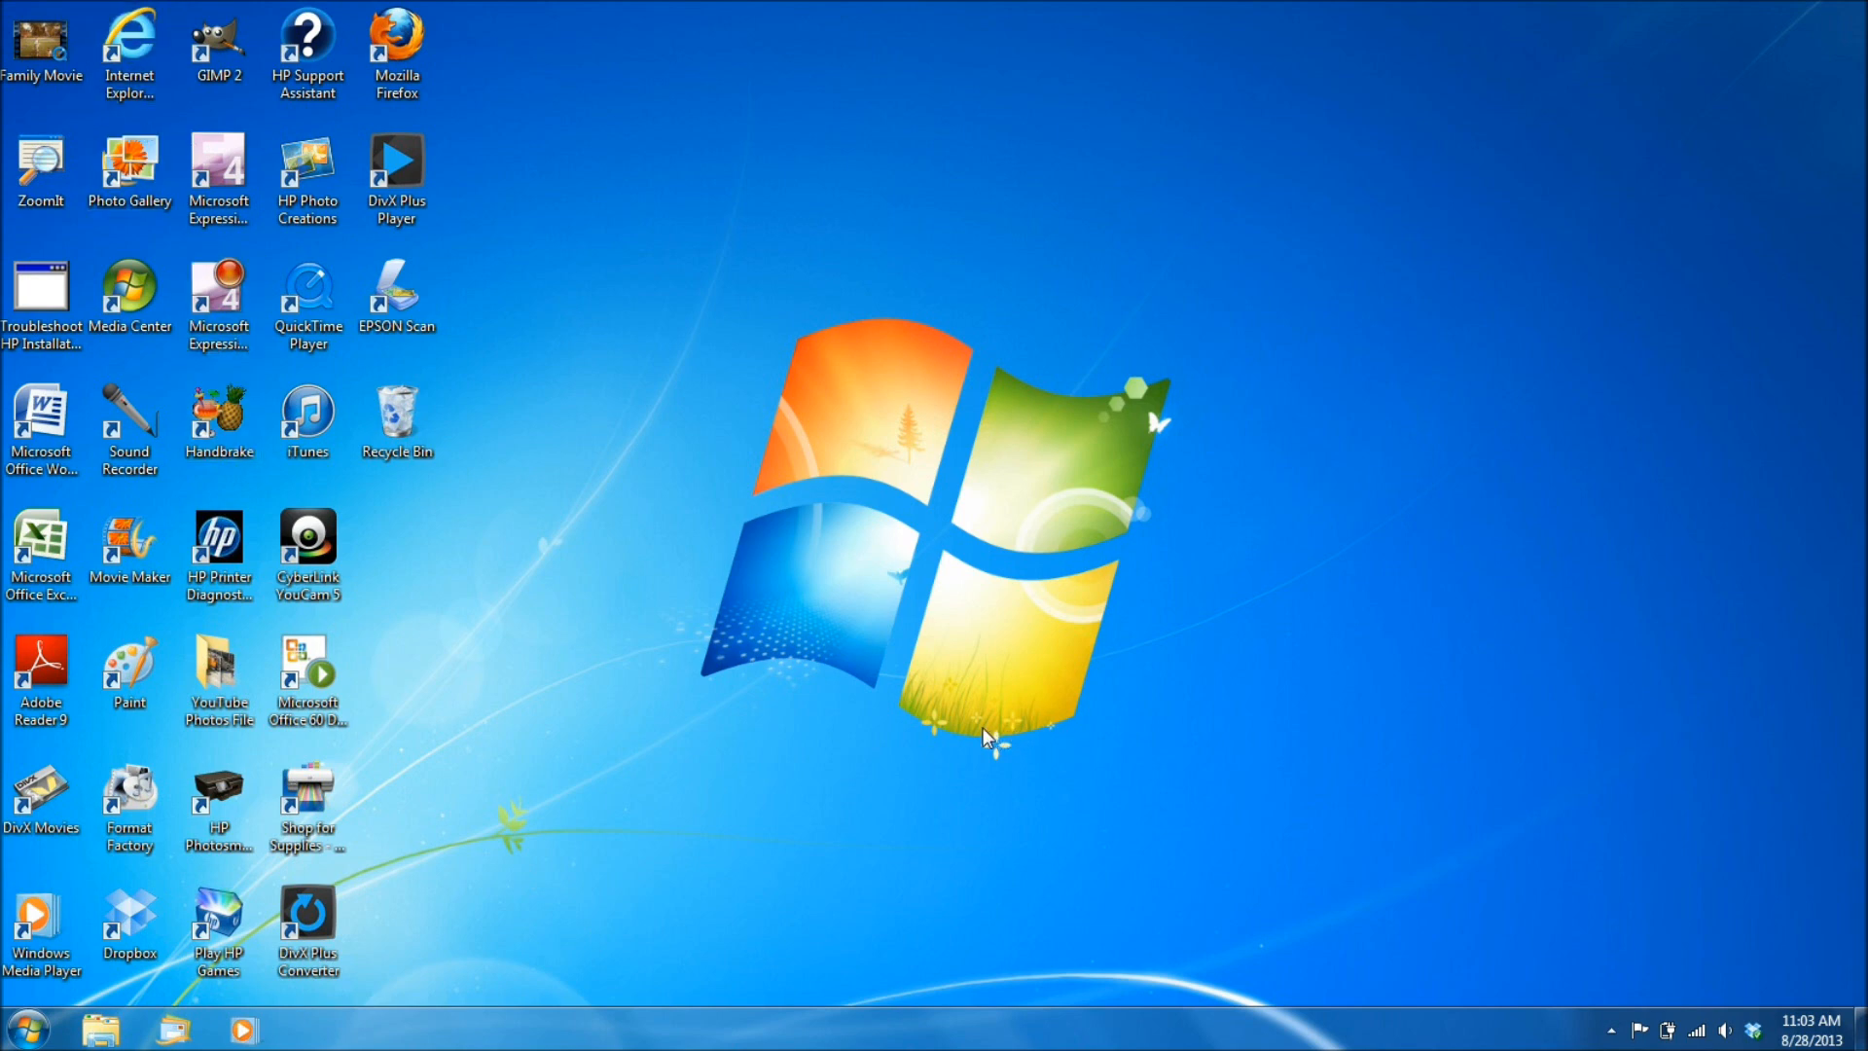
mouse_move(616, 617)
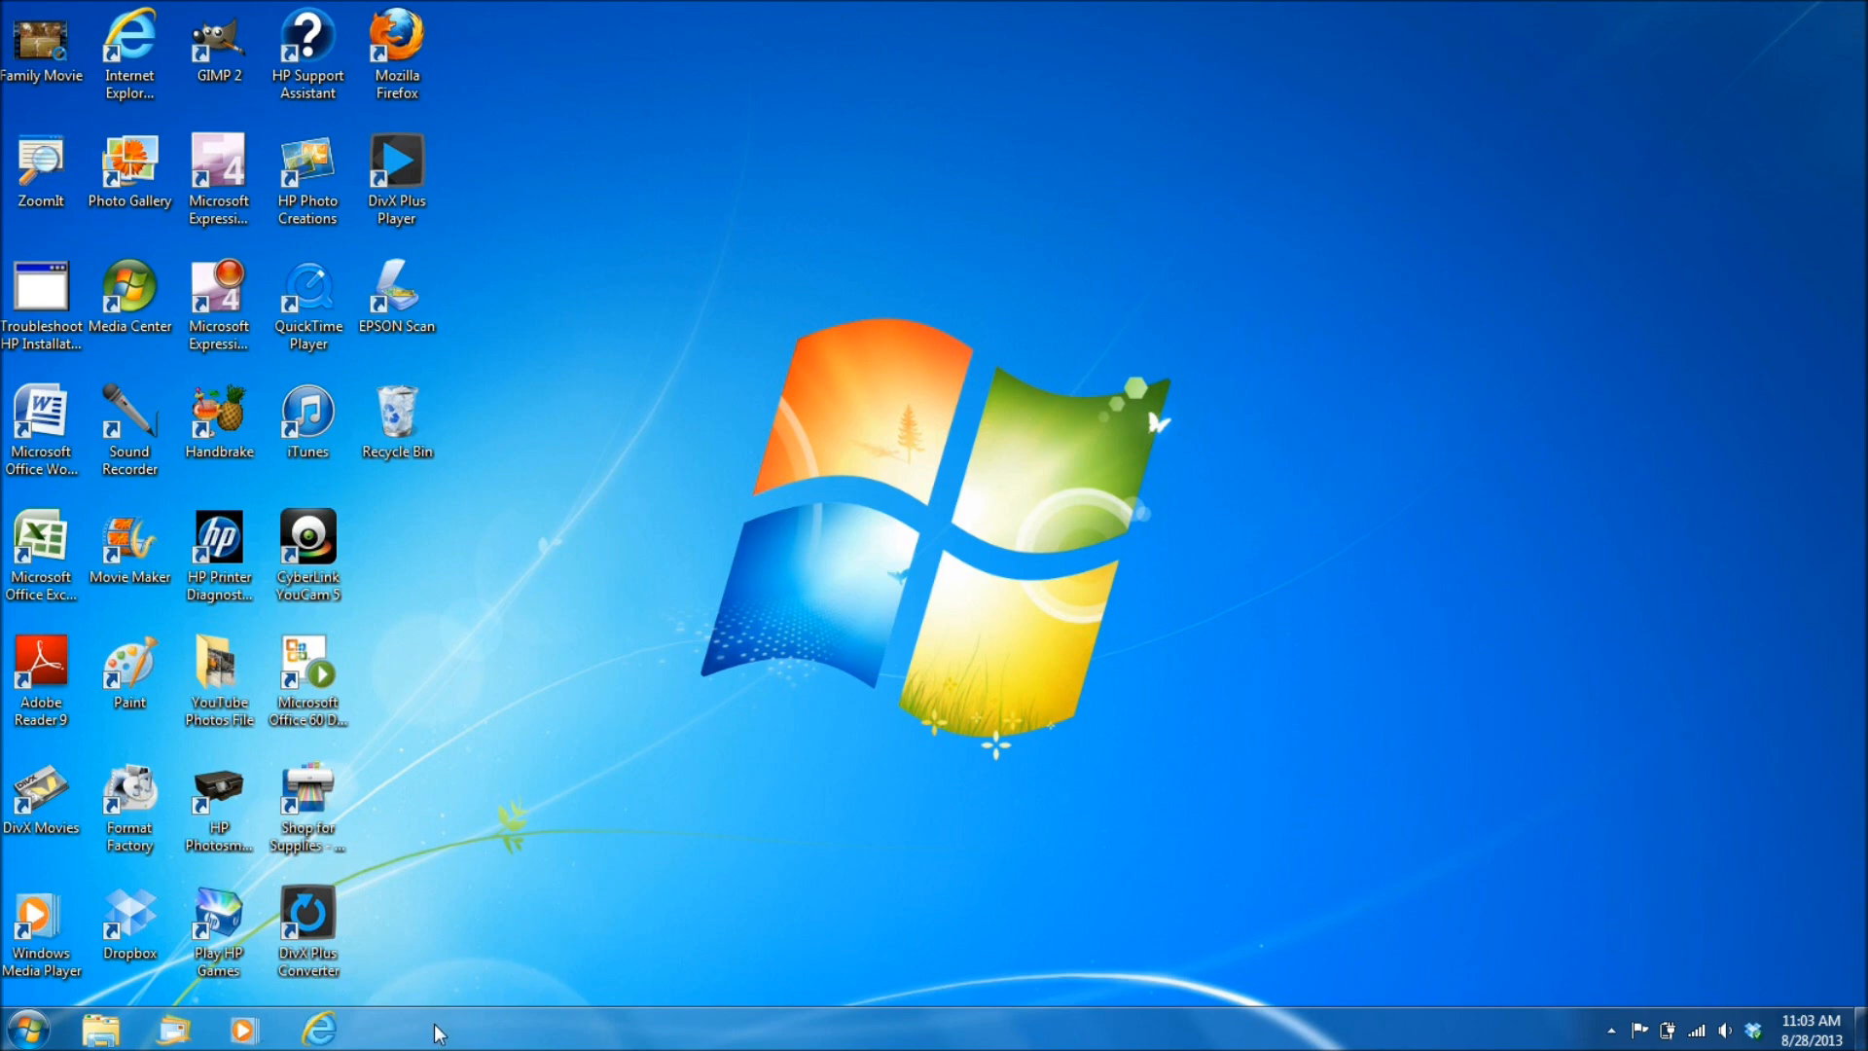
mouse_move(486, 940)
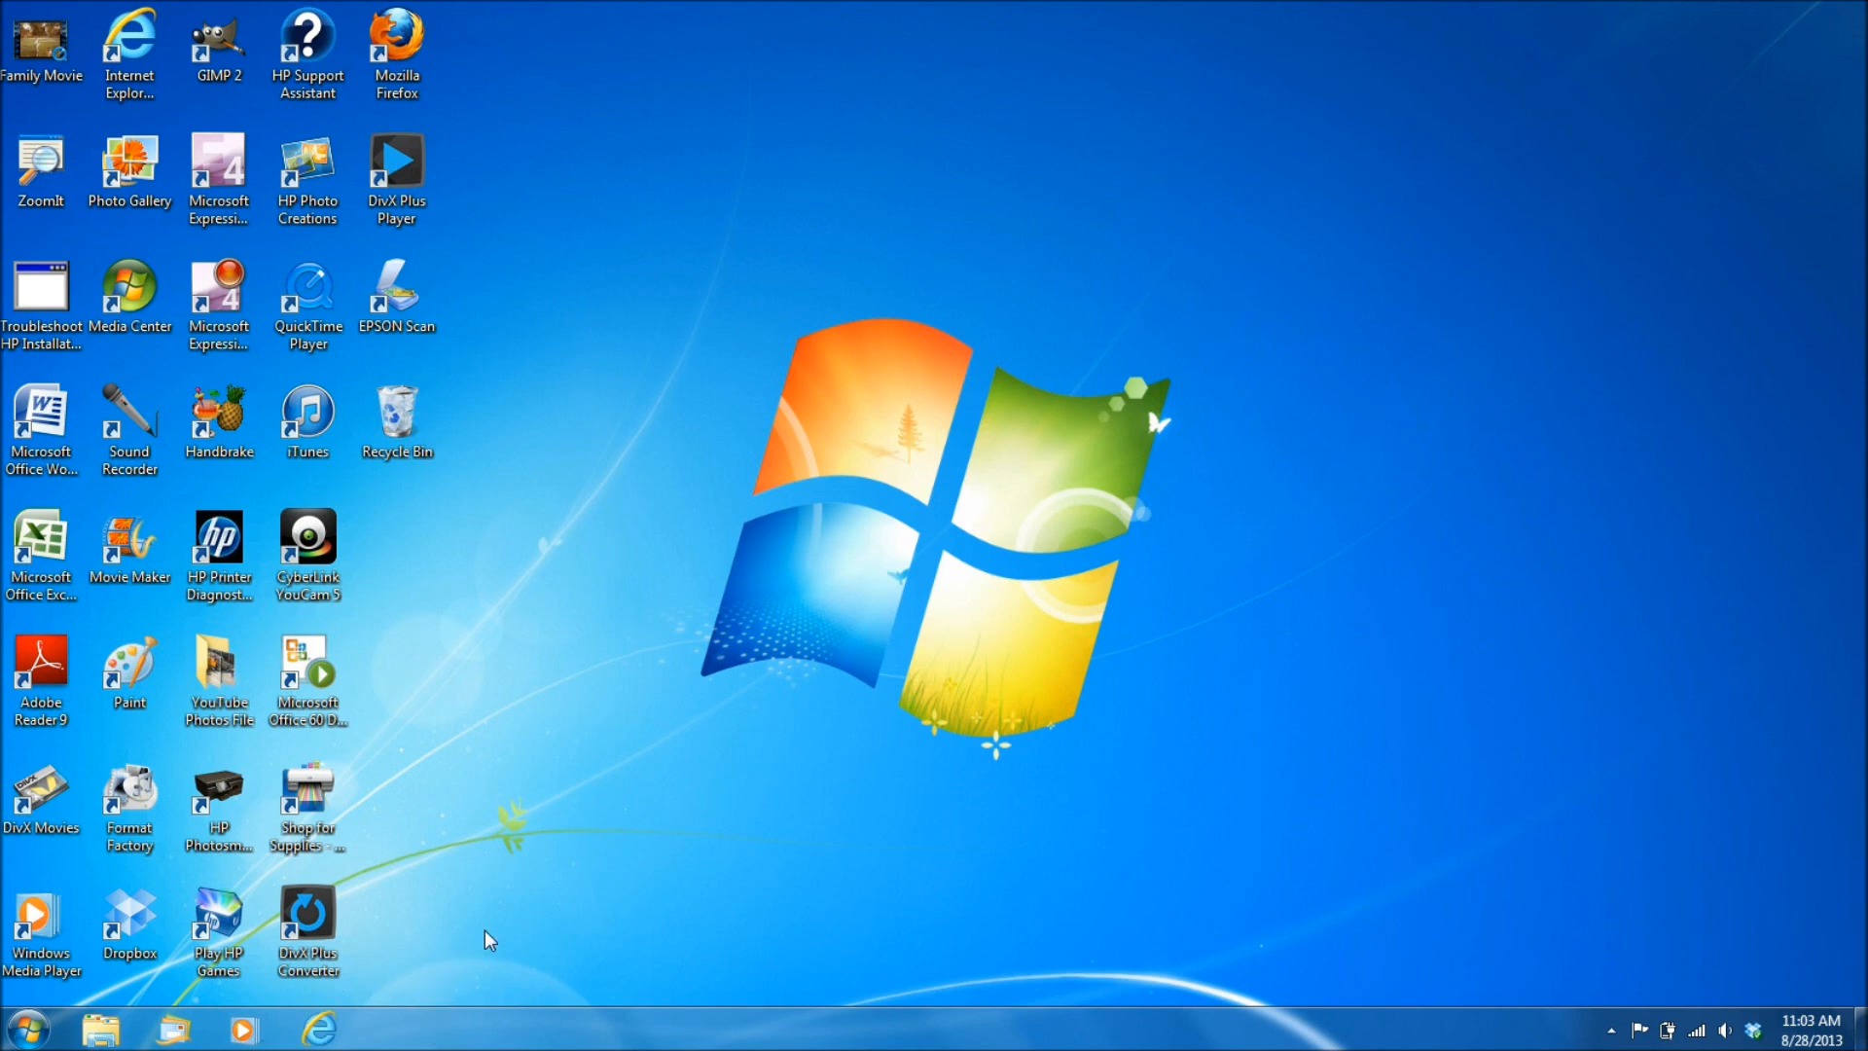
mouse_move(529, 913)
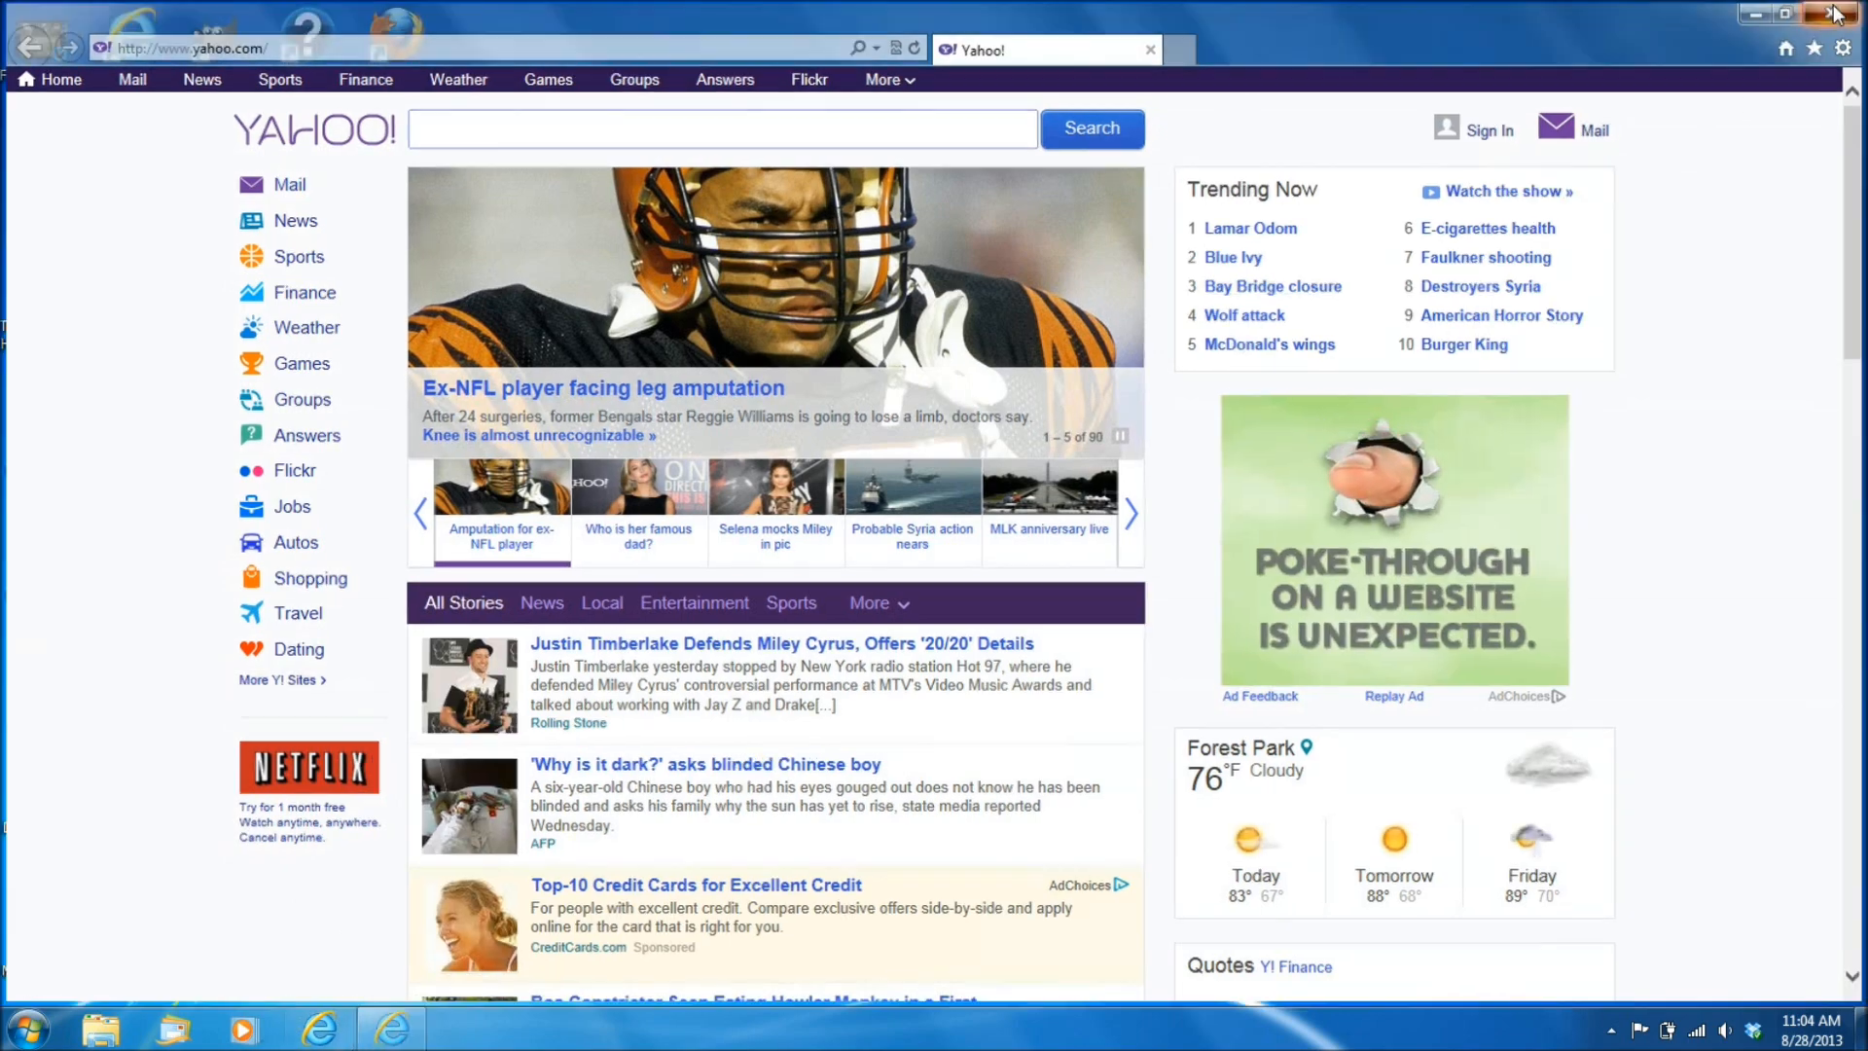
click(1839, 14)
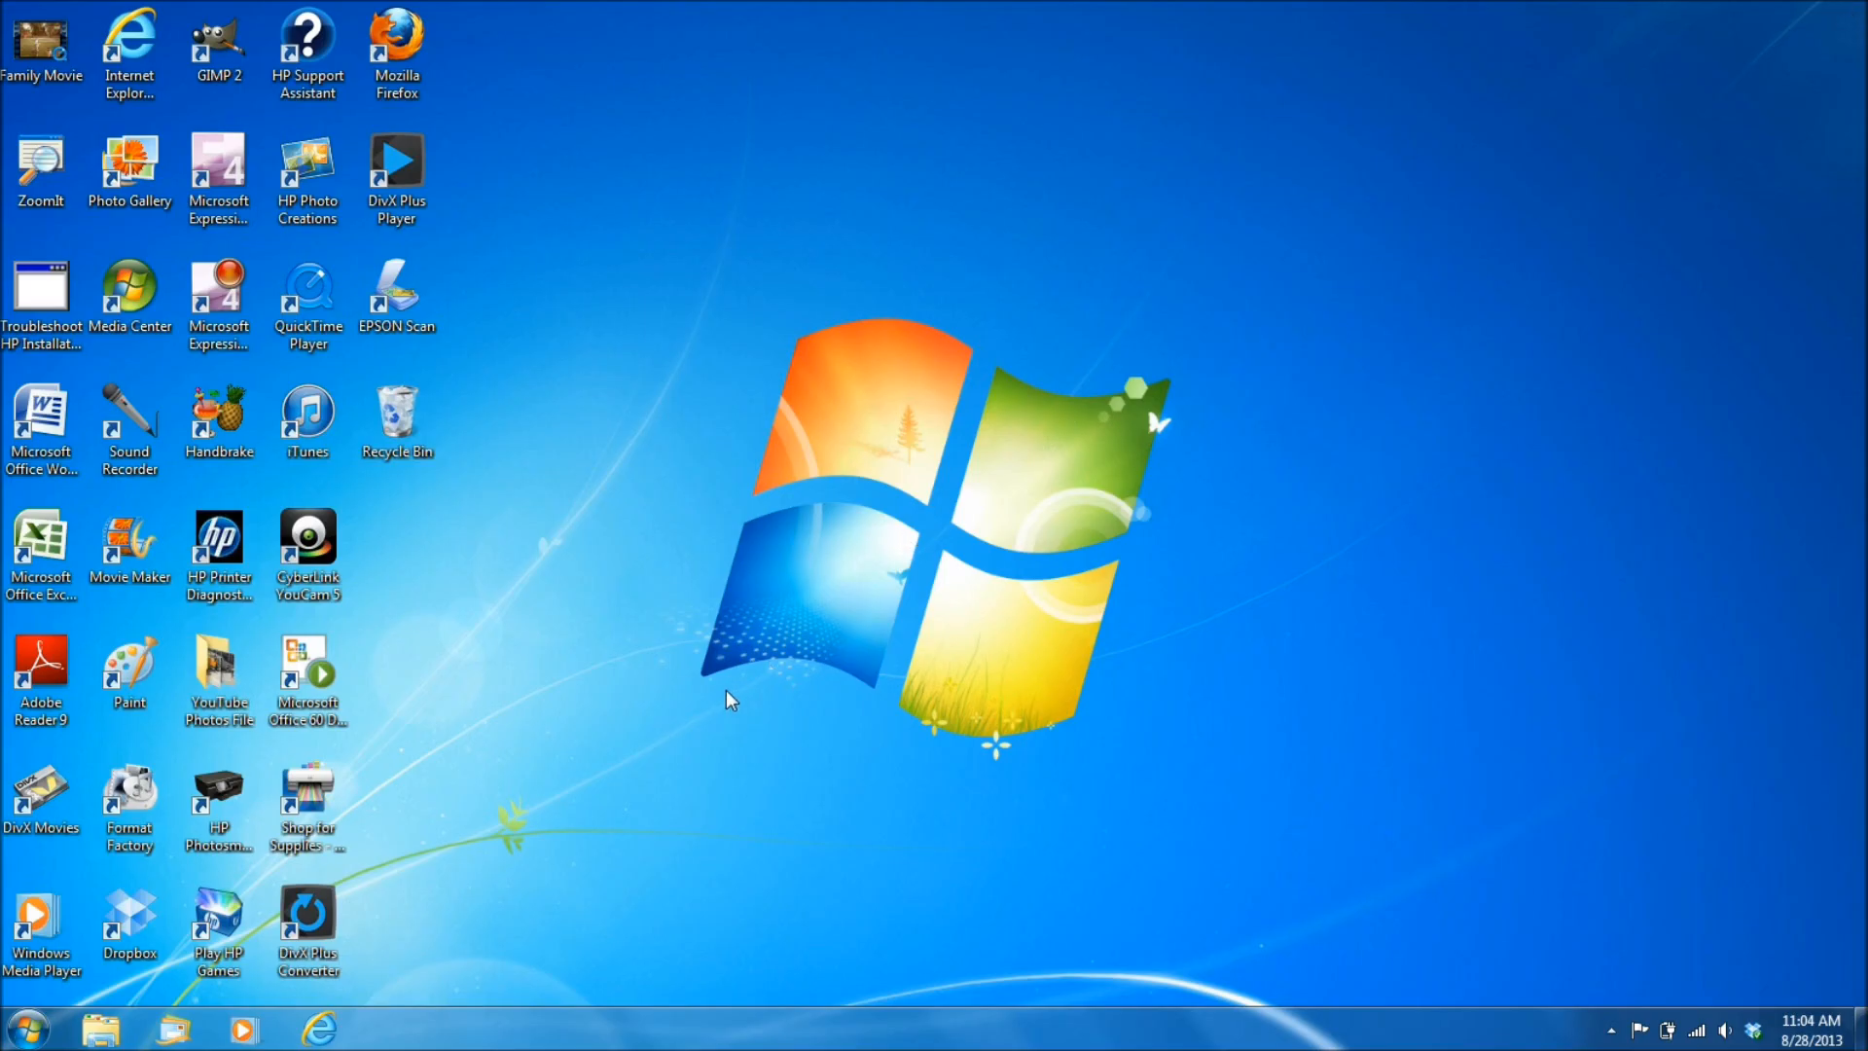
mouse_move(720, 688)
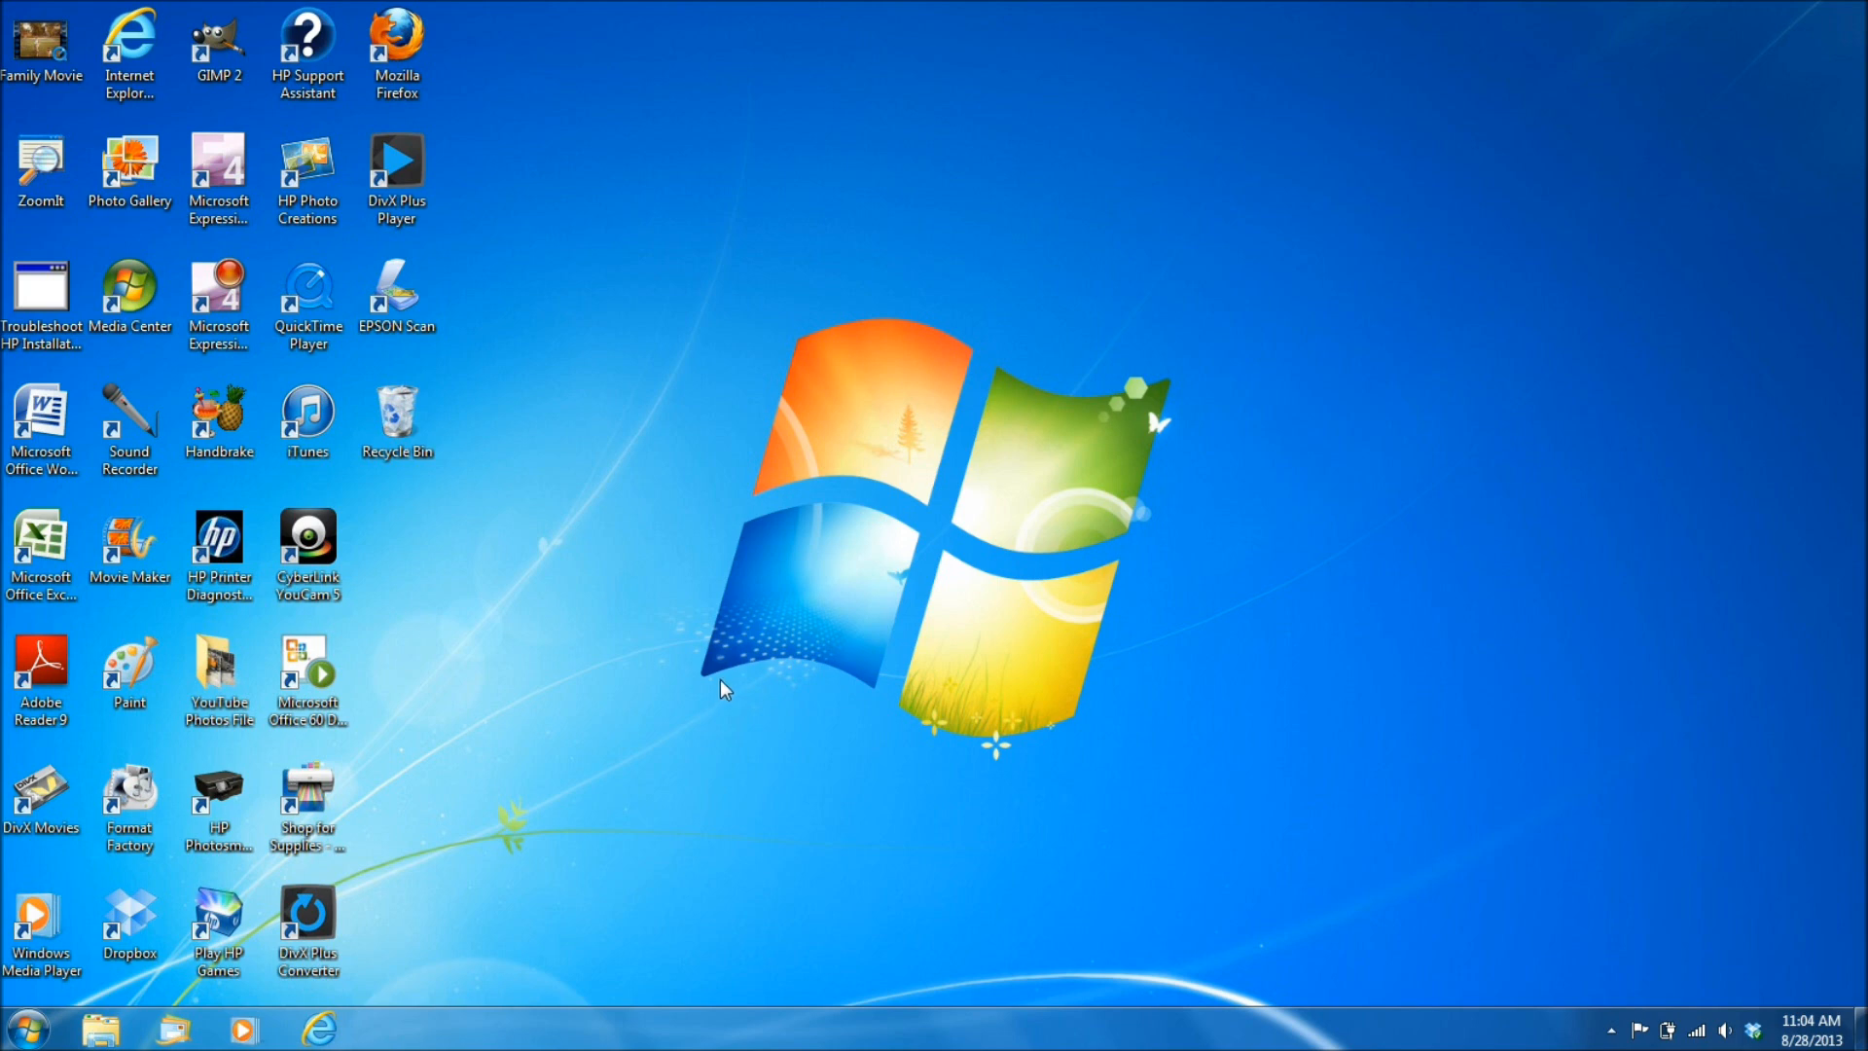
mouse_move(631, 829)
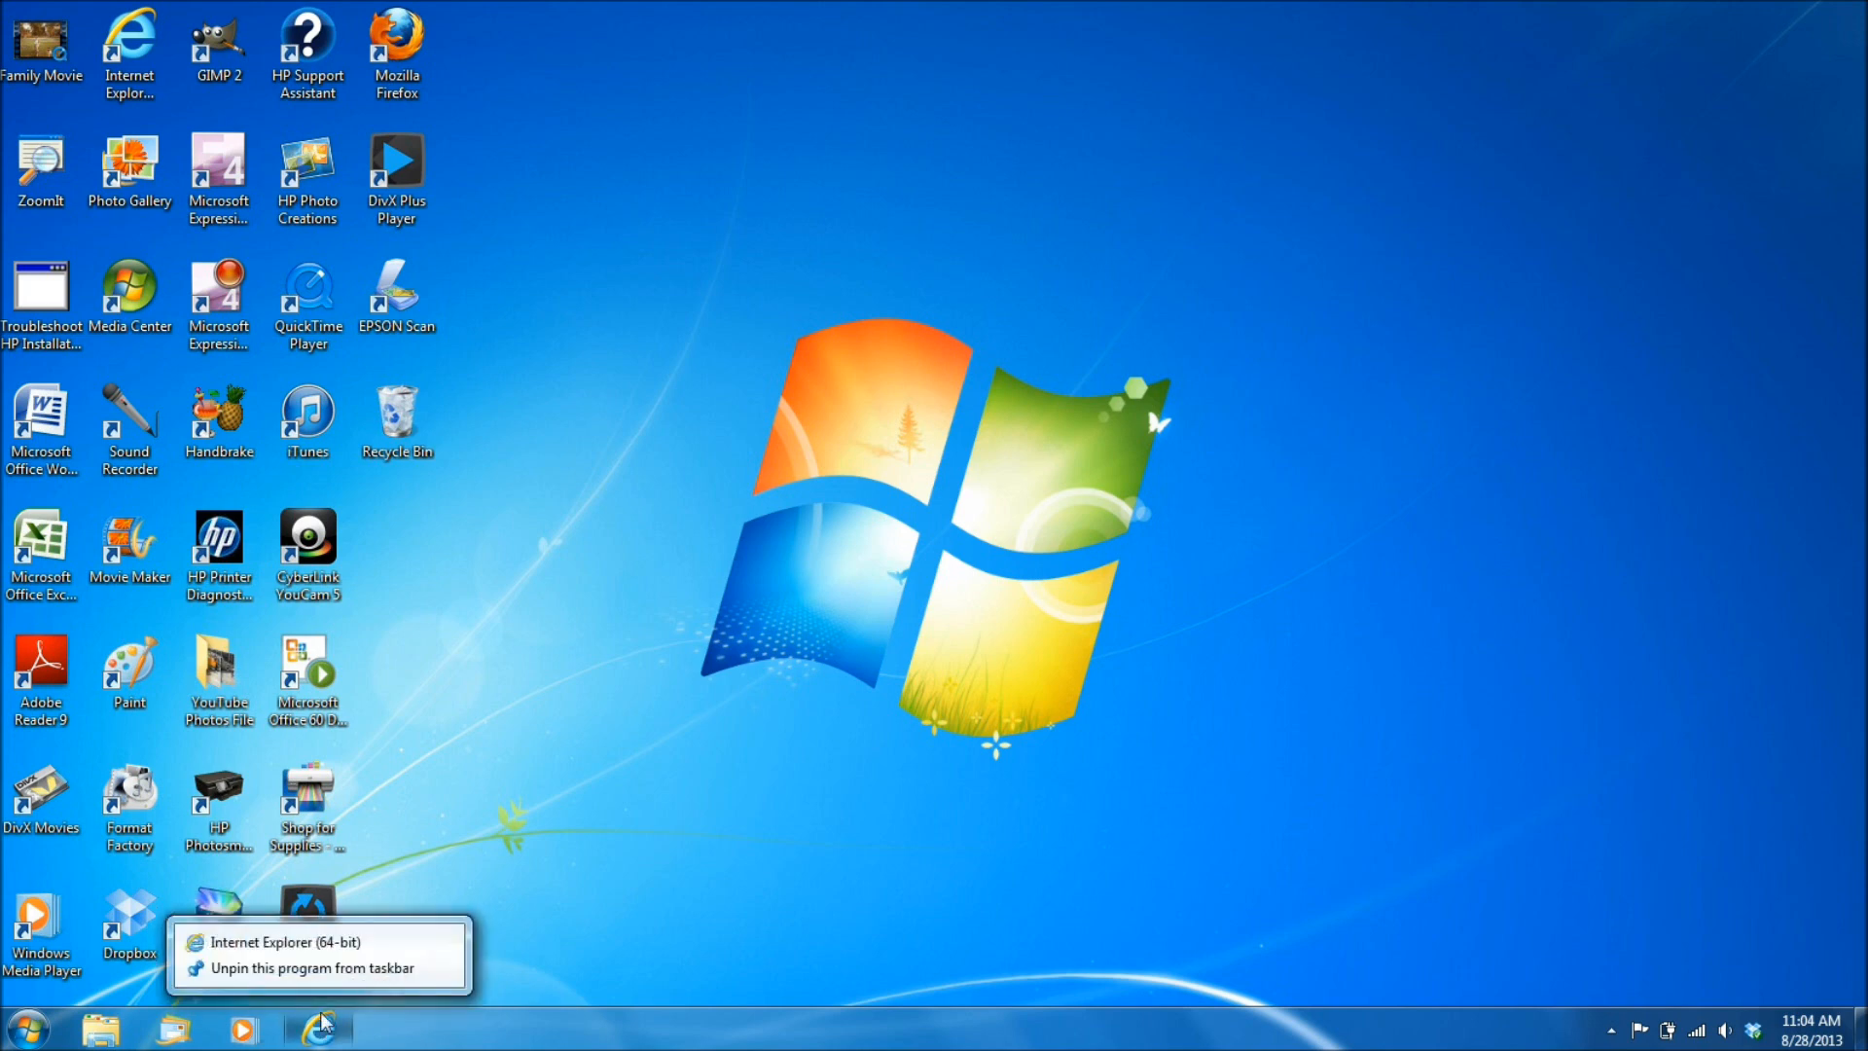
mouse_move(294, 967)
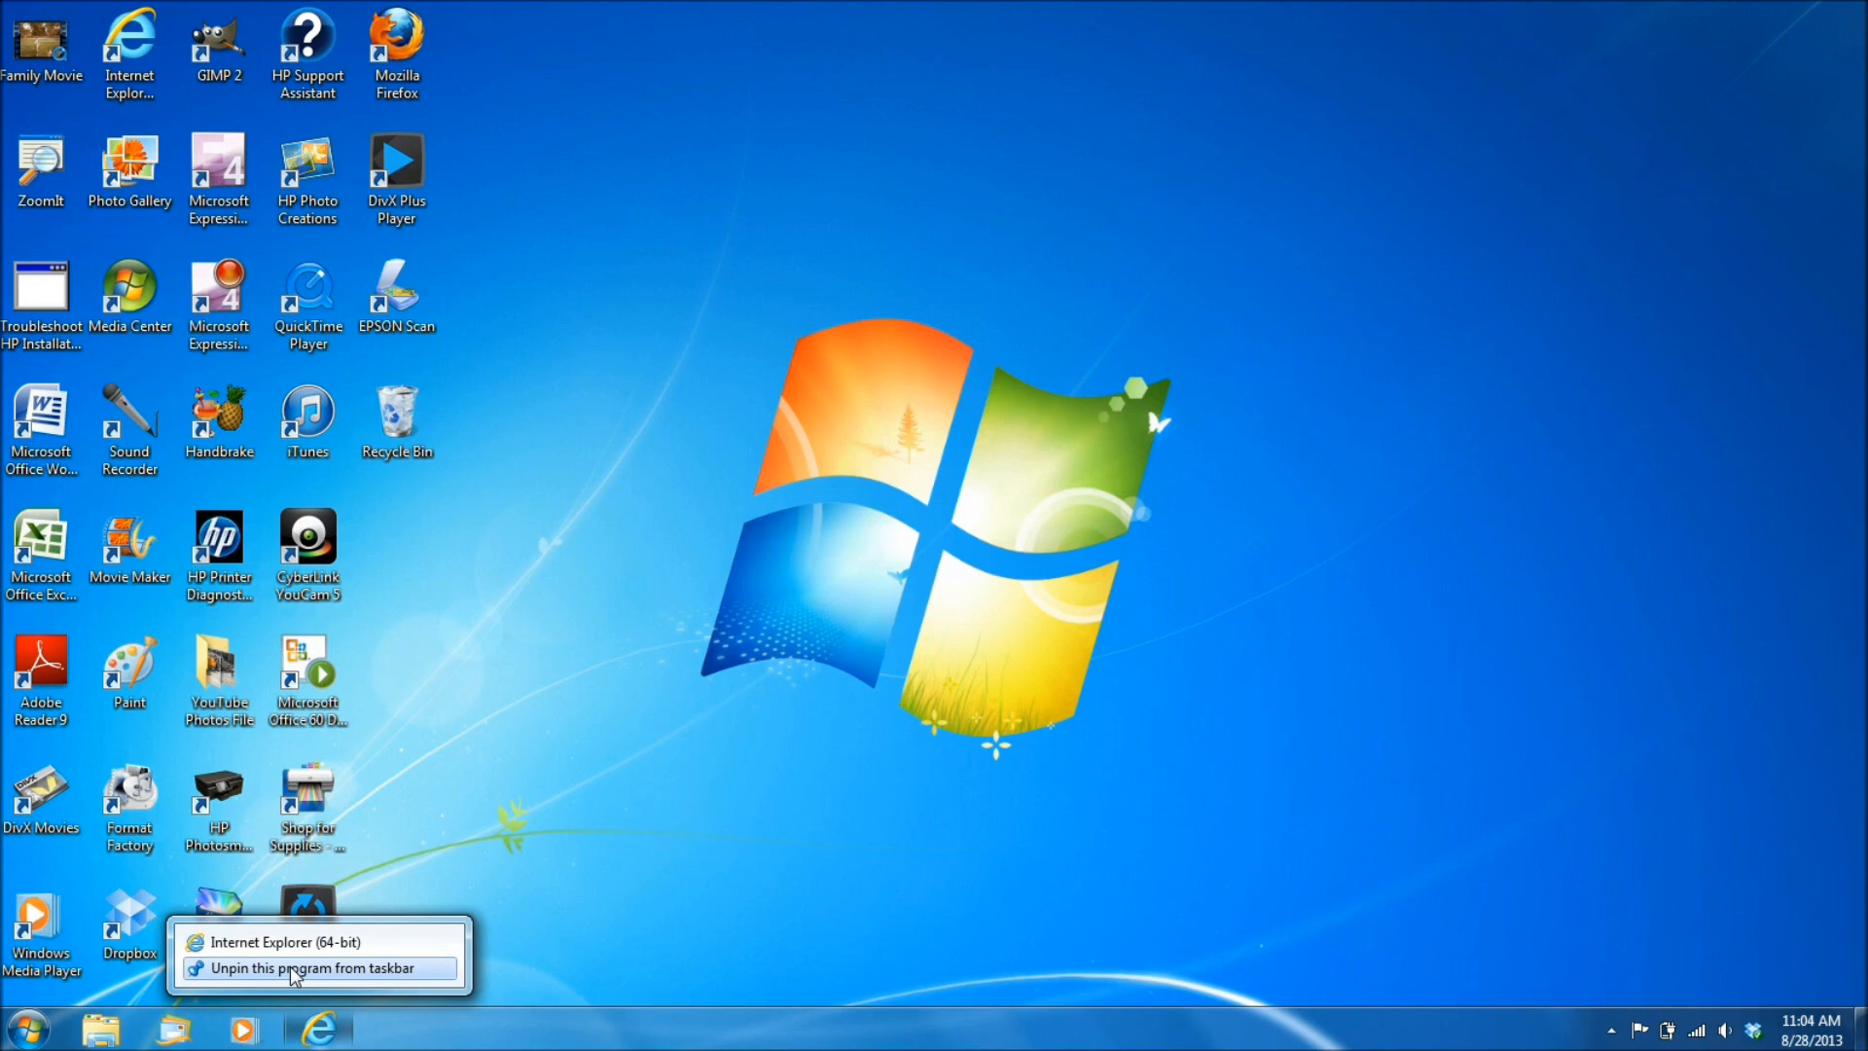
Unpin Internet Explorer from the taskbar via 'Unpin this program from taskbar'.
click(298, 967)
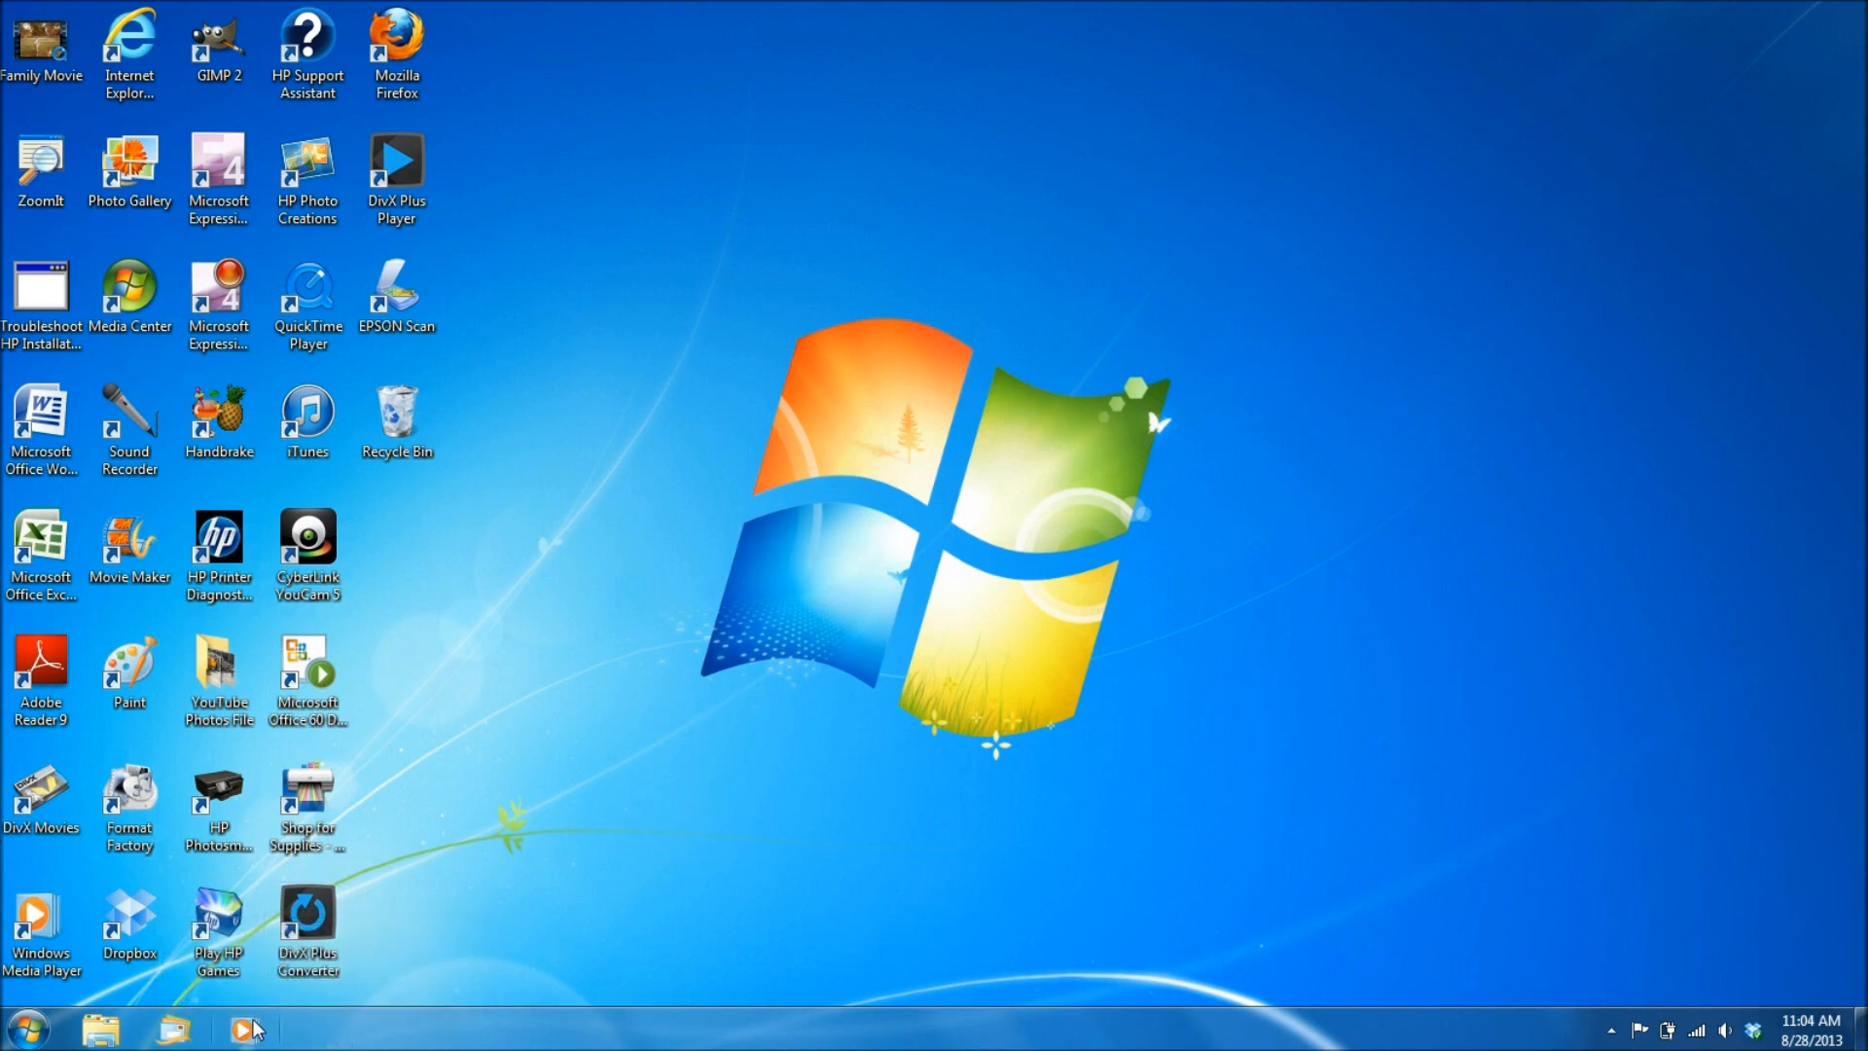
mouse_move(245, 1027)
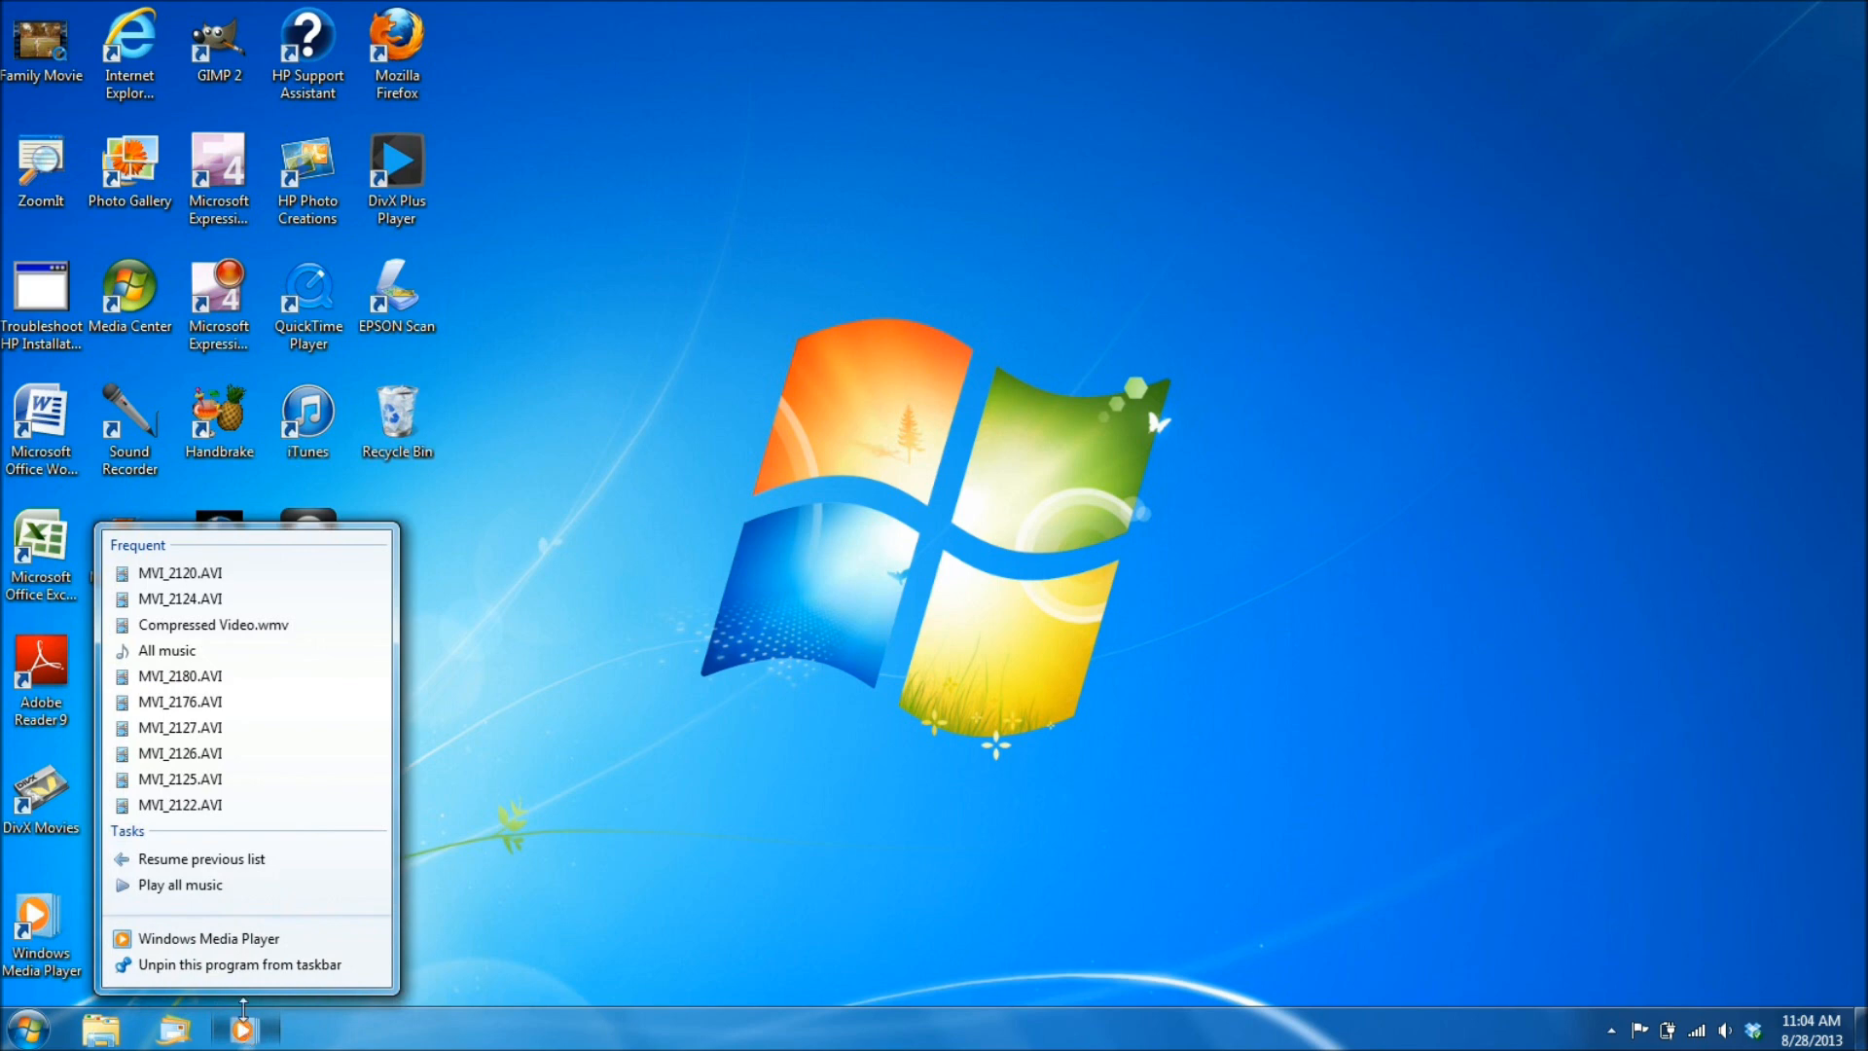
mouse_move(247, 963)
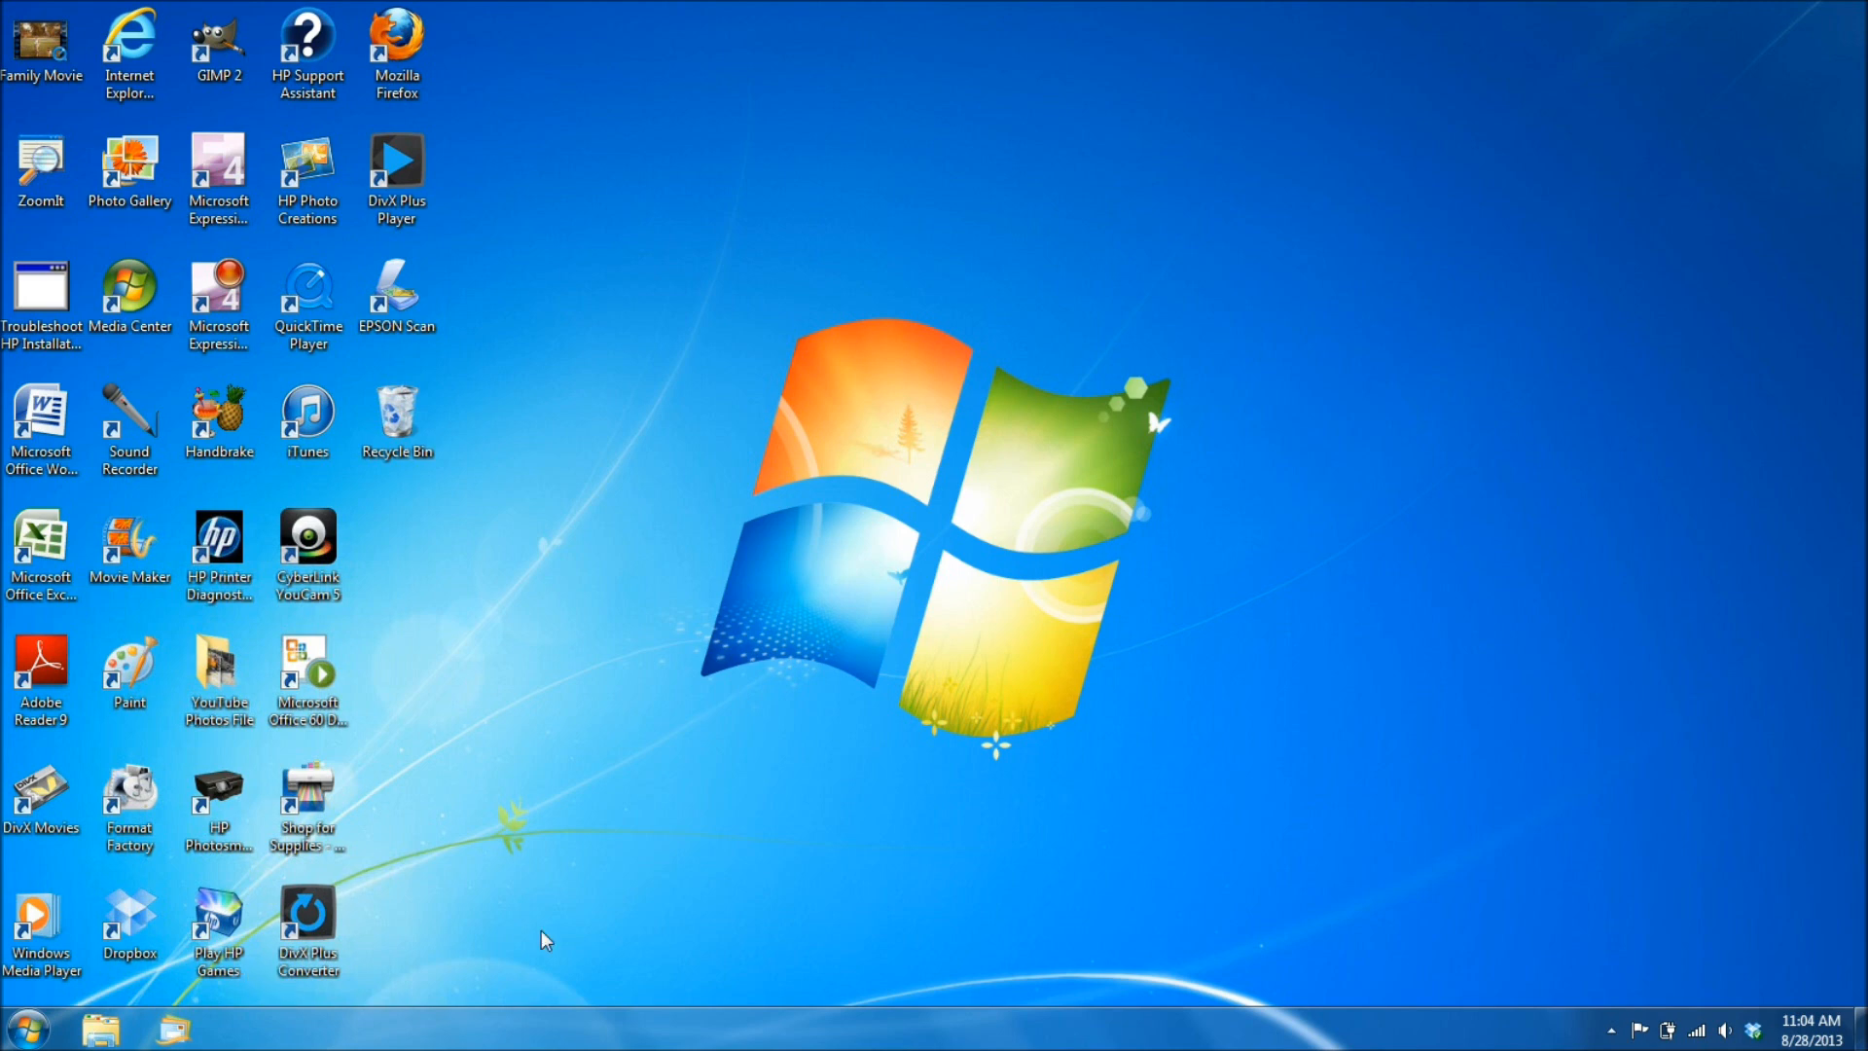
mouse_move(1261, 521)
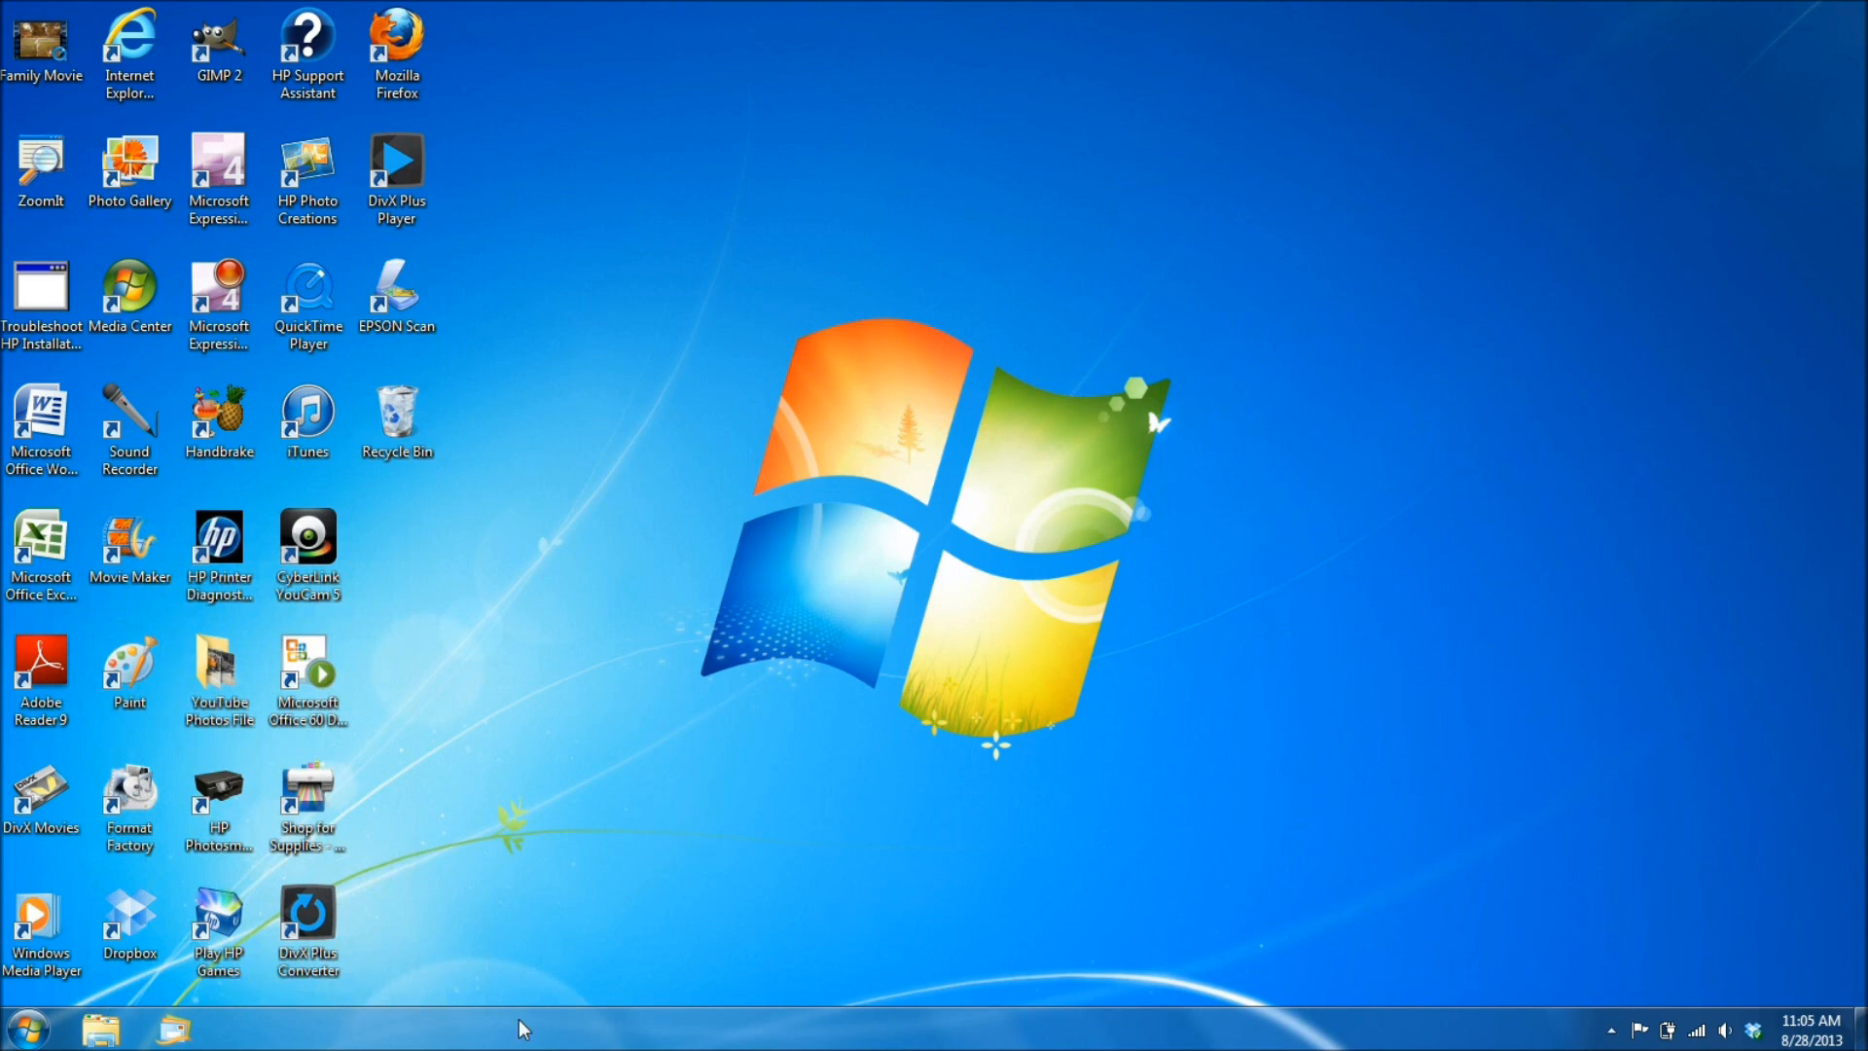
Unpin Windows Media Player so only two pinned programs remain on the taskbar.
click(129, 47)
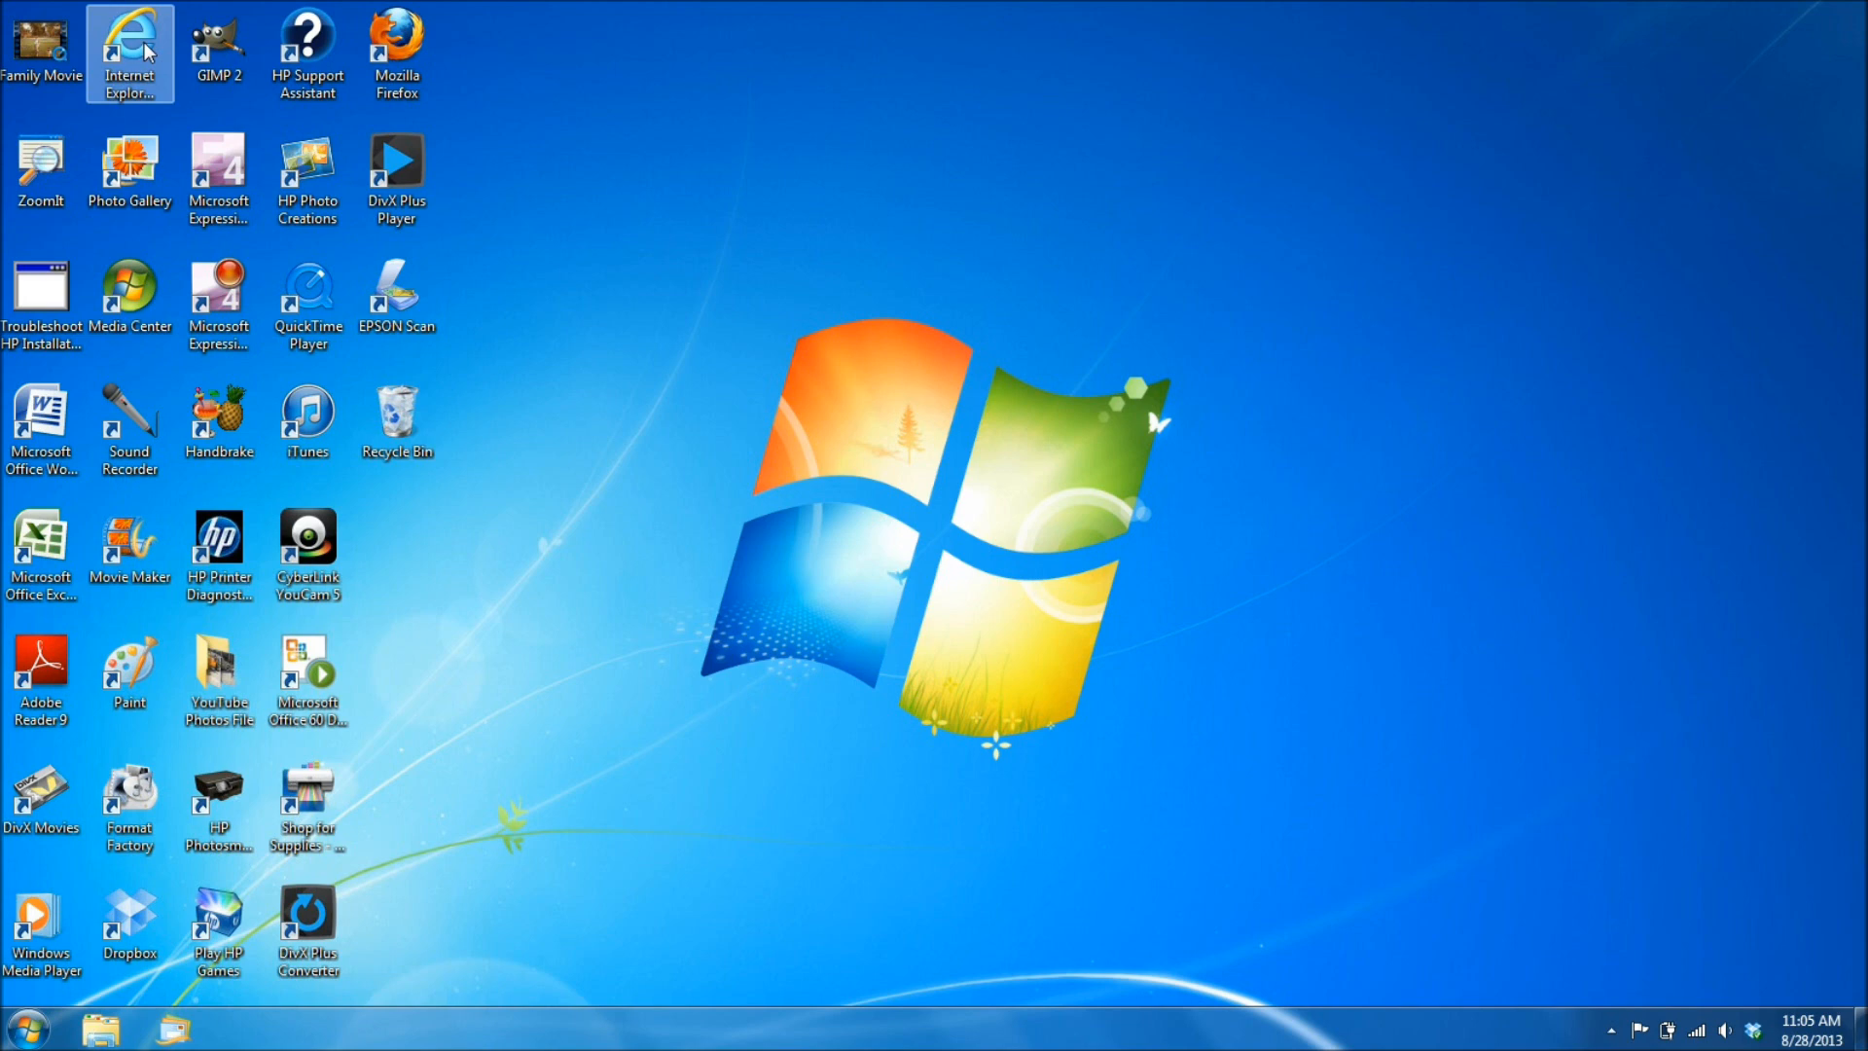
double_click(131, 54)
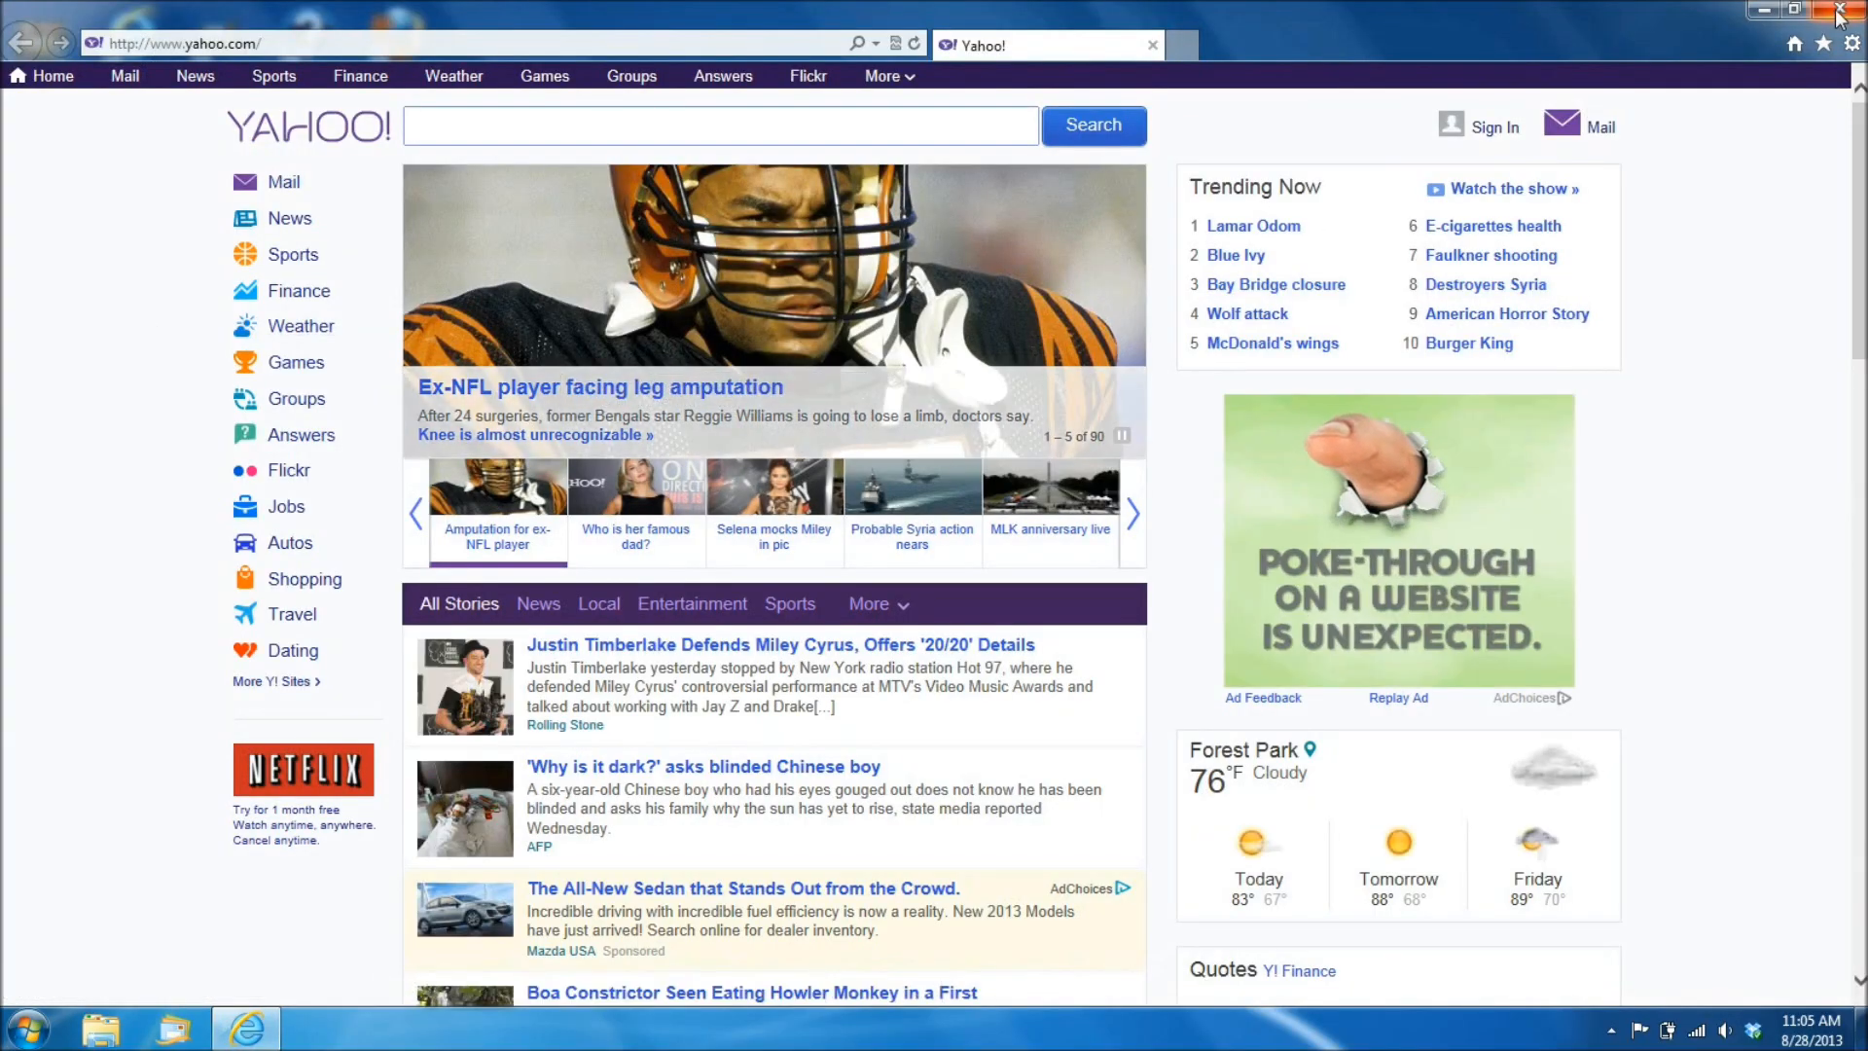
click(1839, 11)
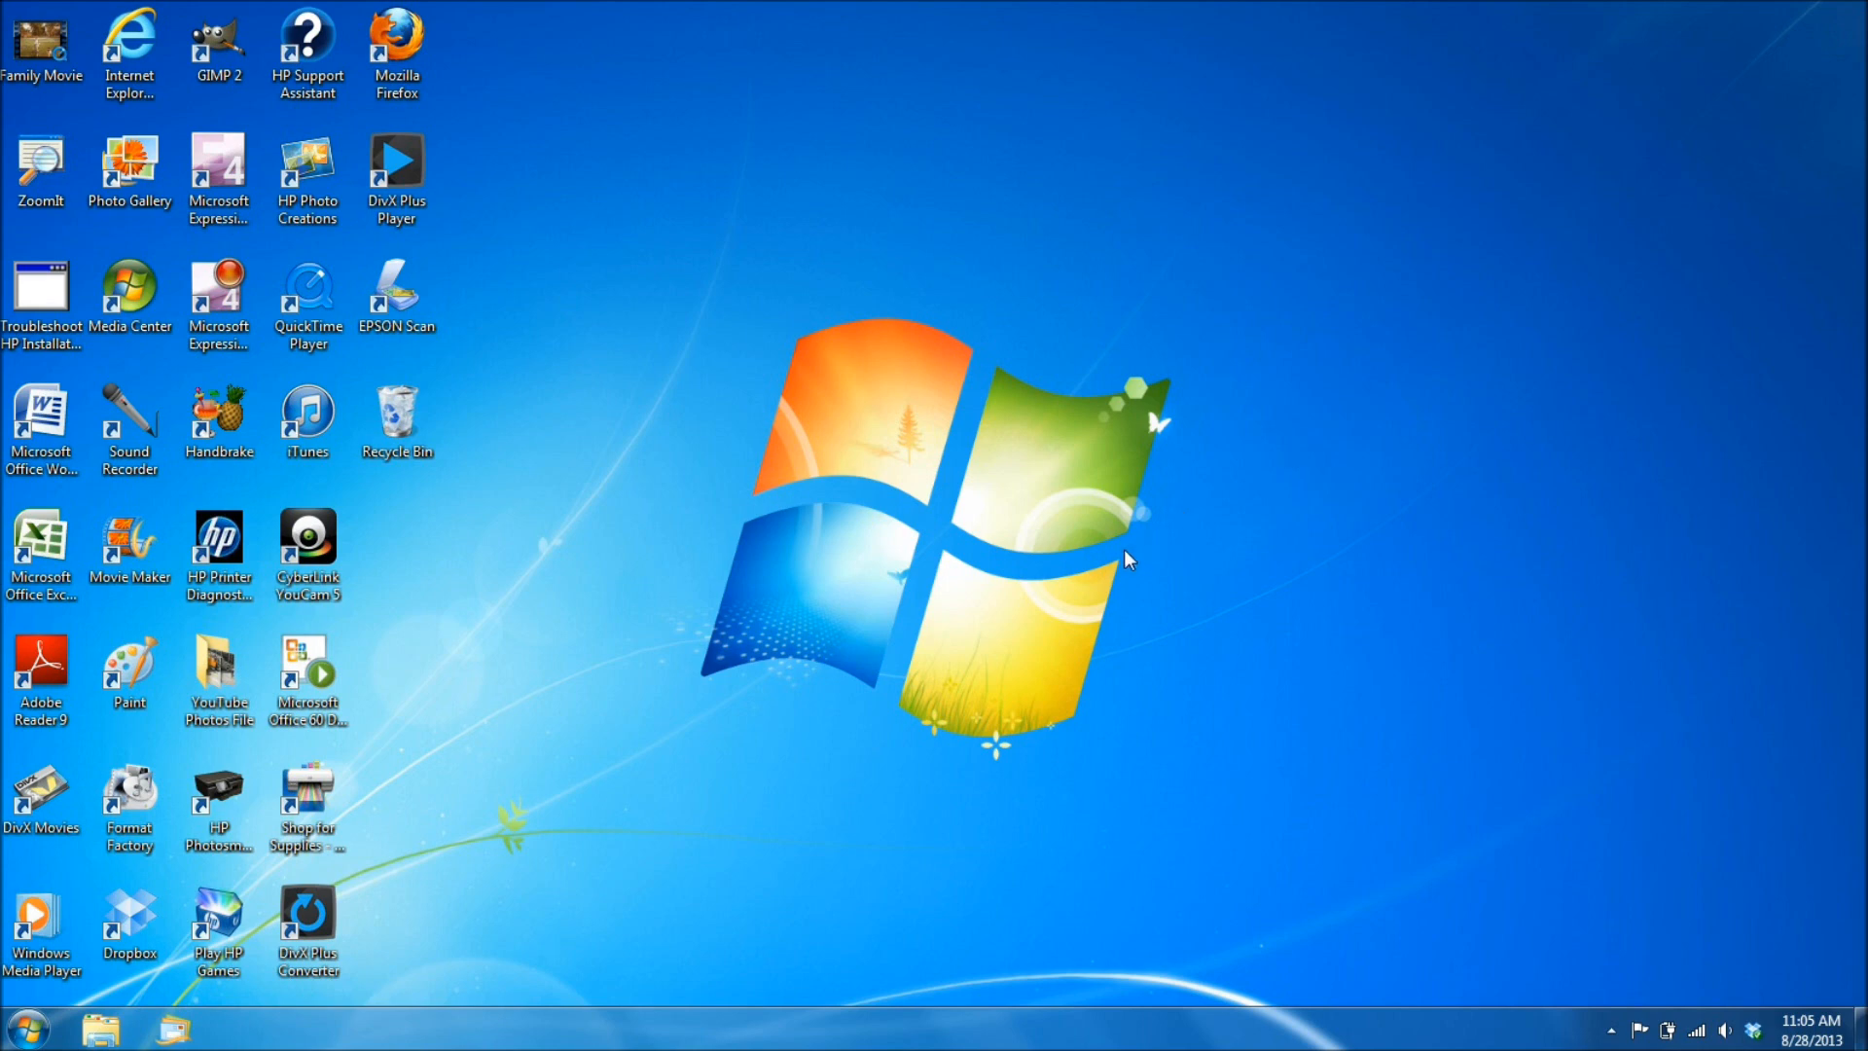